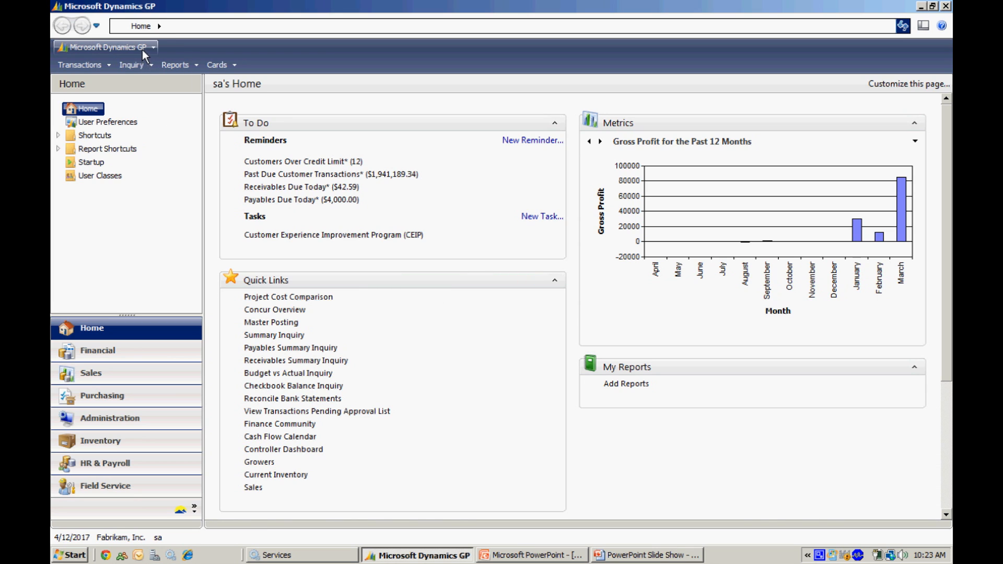
- Reach the Table Descriptions window via Tools > Resource Descriptions > Tables
click(104, 47)
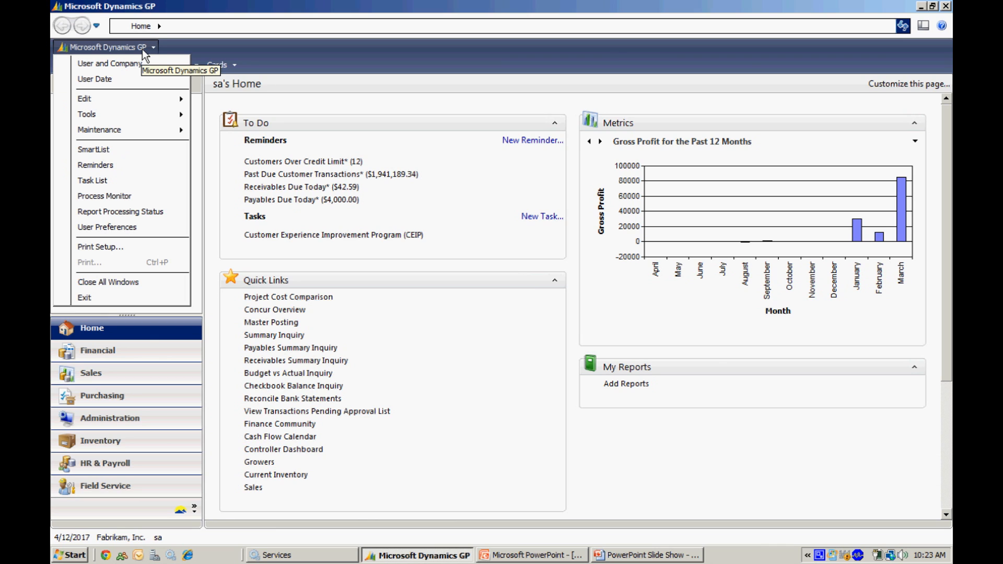
click(86, 114)
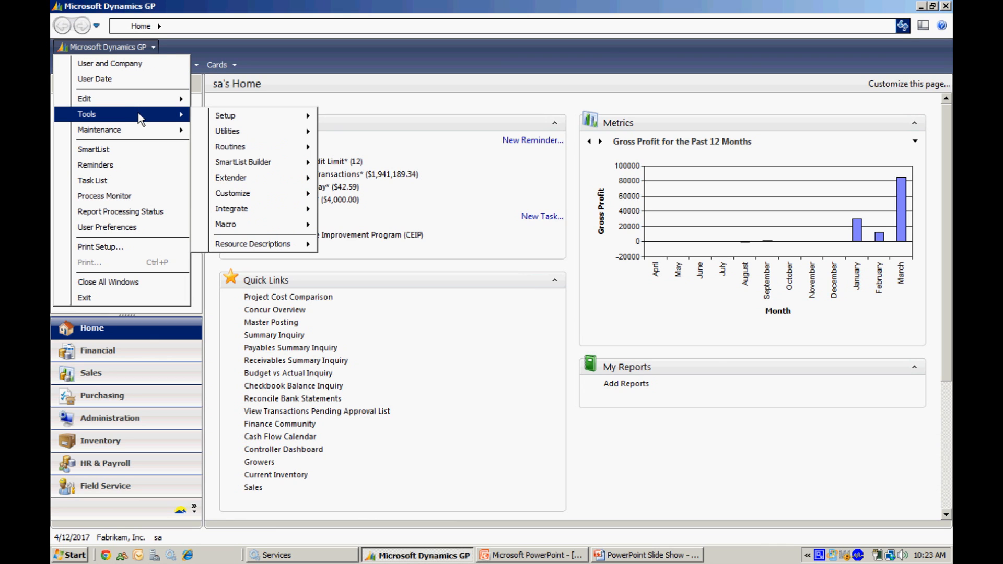
mouse_move(155, 118)
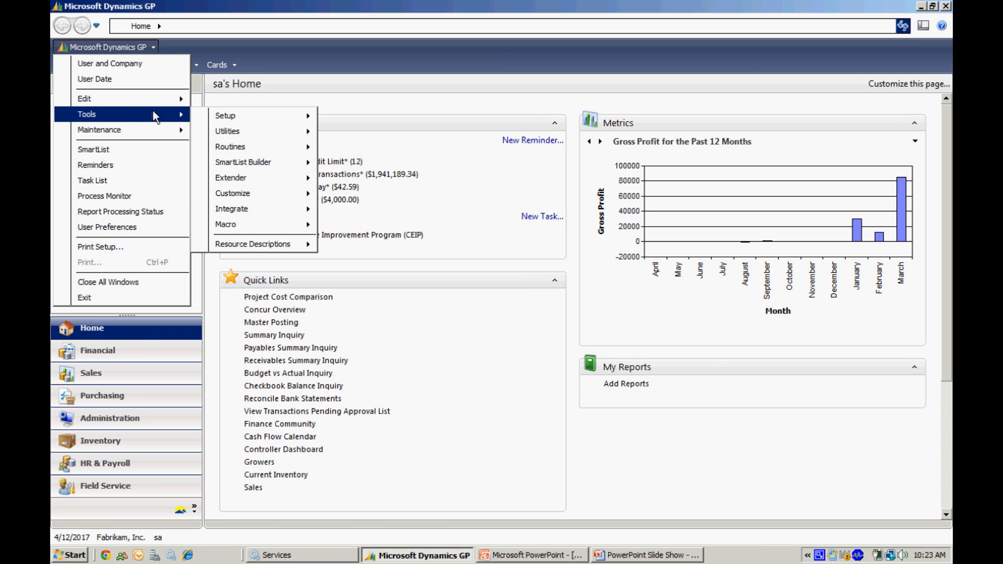
mouse_move(161, 114)
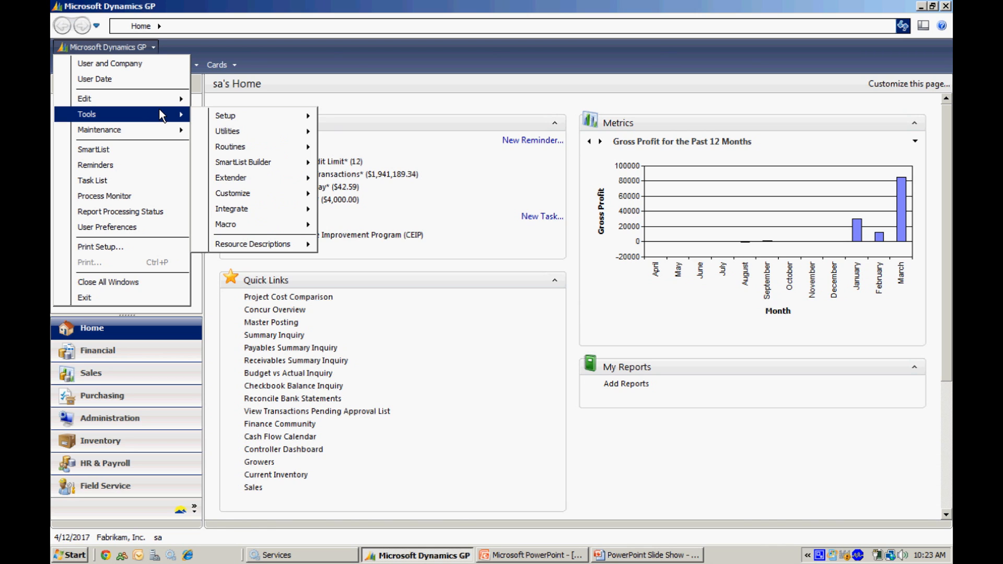
mouse_move(244, 162)
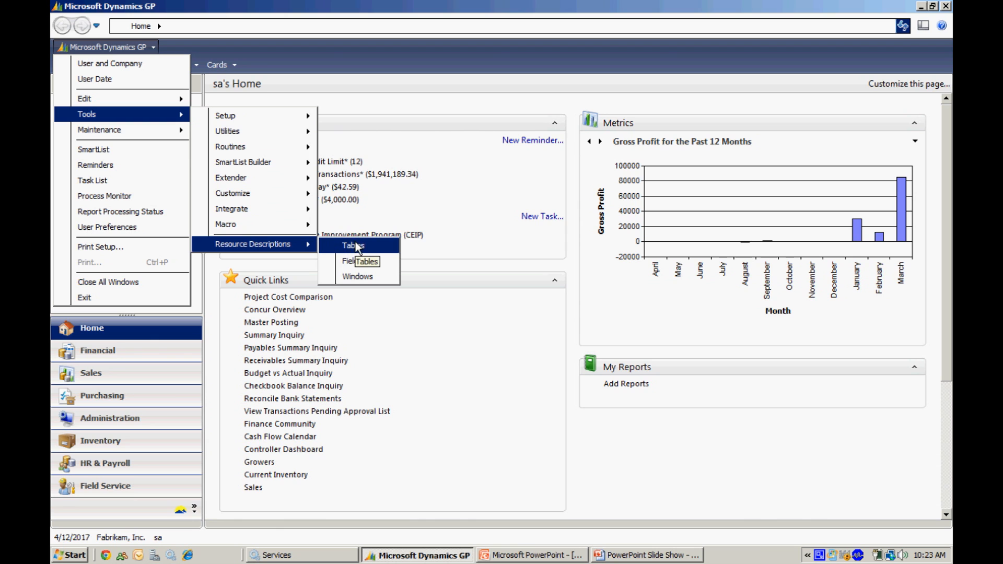
click(354, 246)
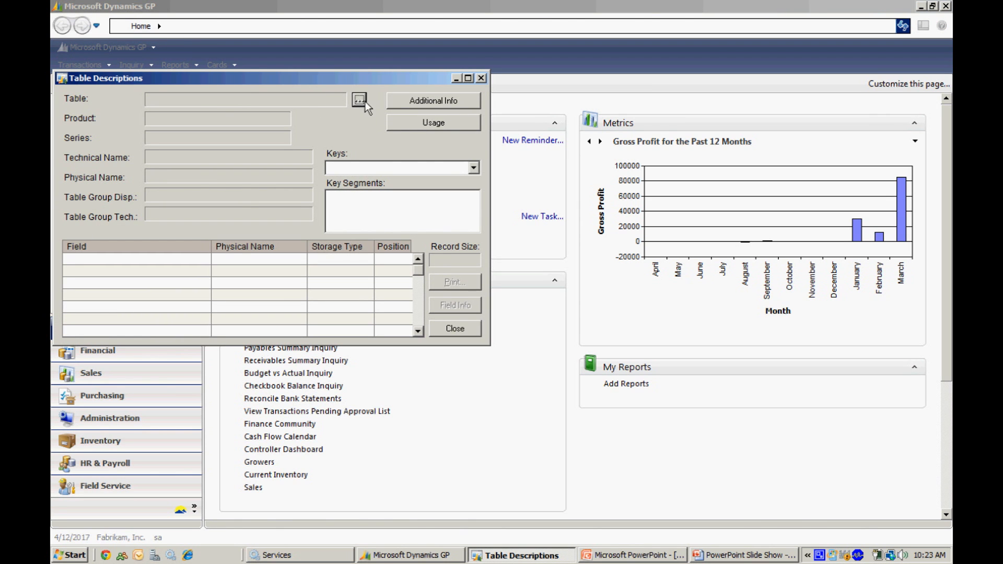
- Browse tables by physical name to locate CM Checkbook Master (CM00100), then cancel the lookup
click(358, 100)
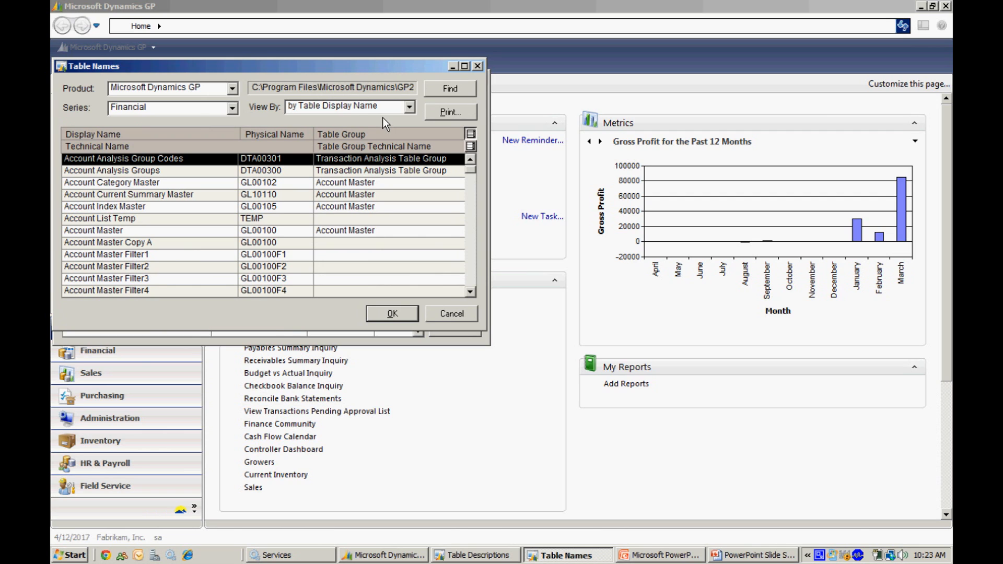
click(410, 107)
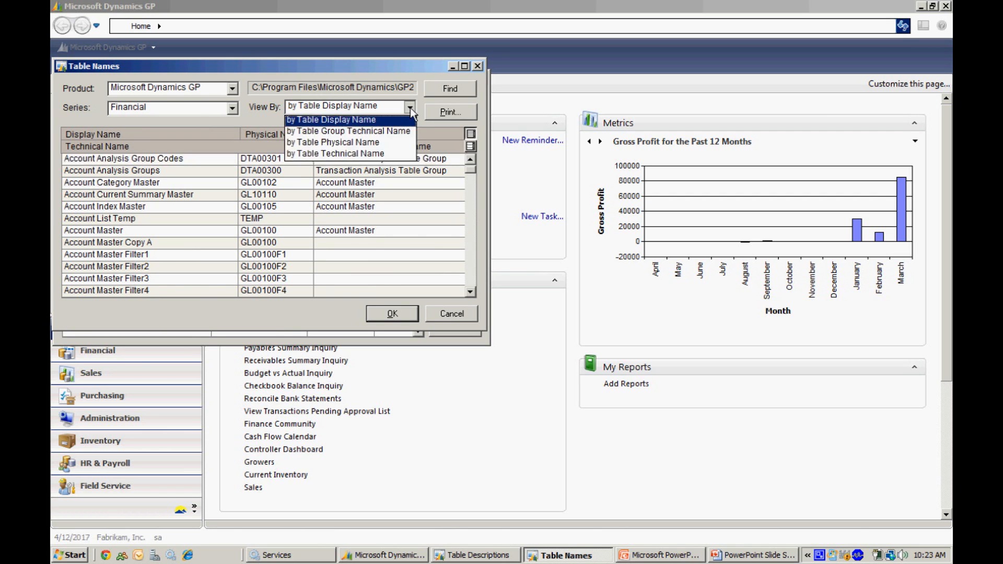
click(338, 142)
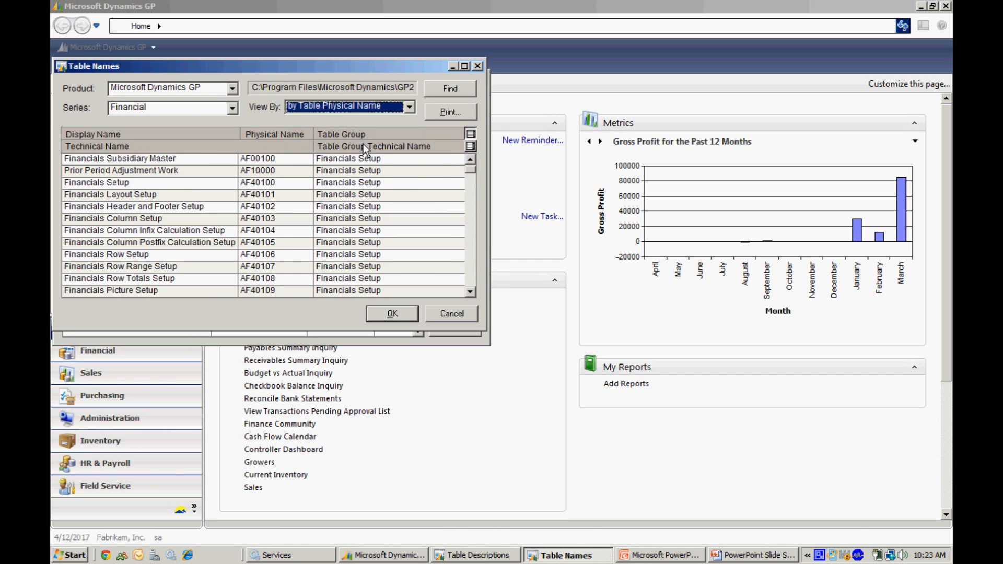
scroll(down, 3)
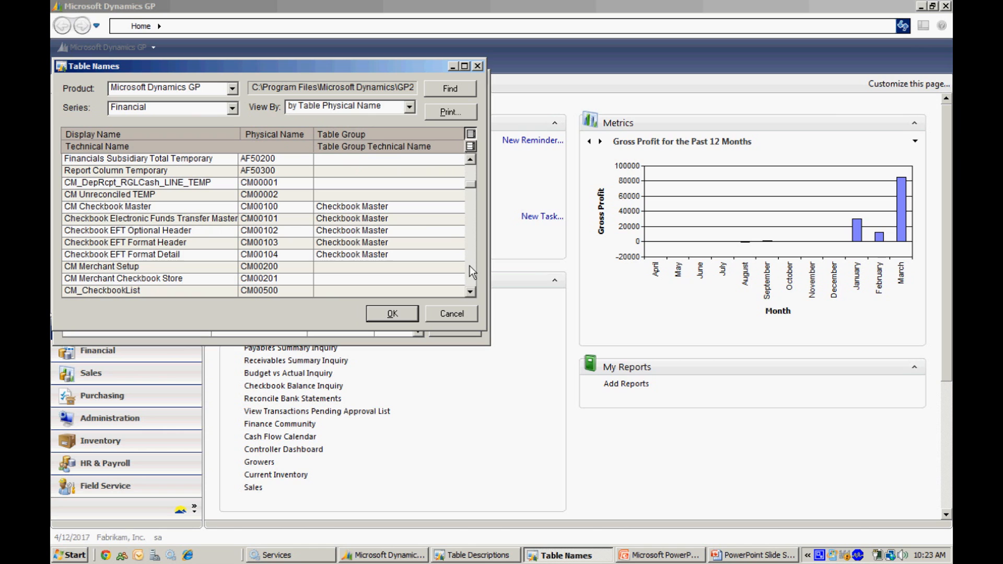
mouse_move(173, 209)
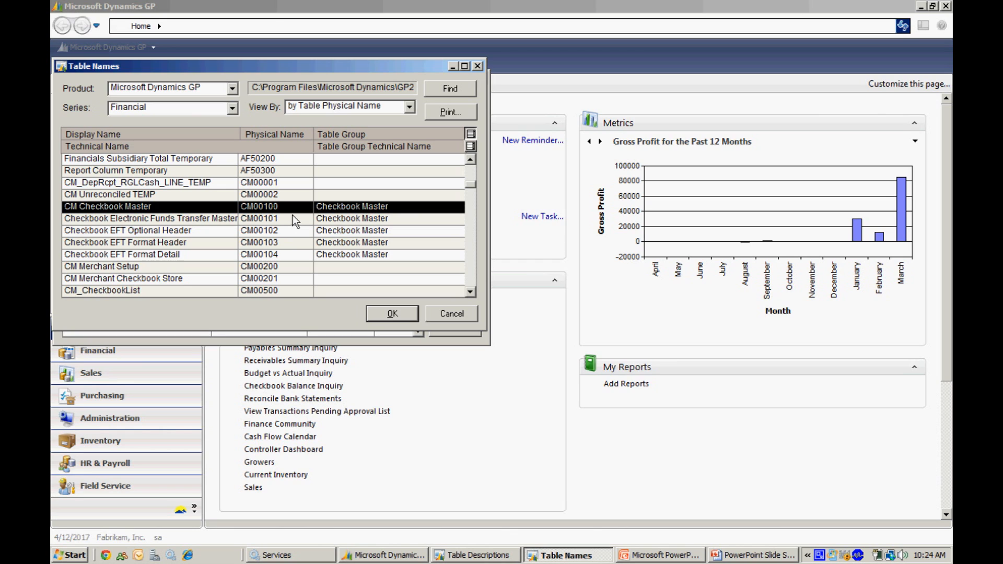
mouse_move(442, 332)
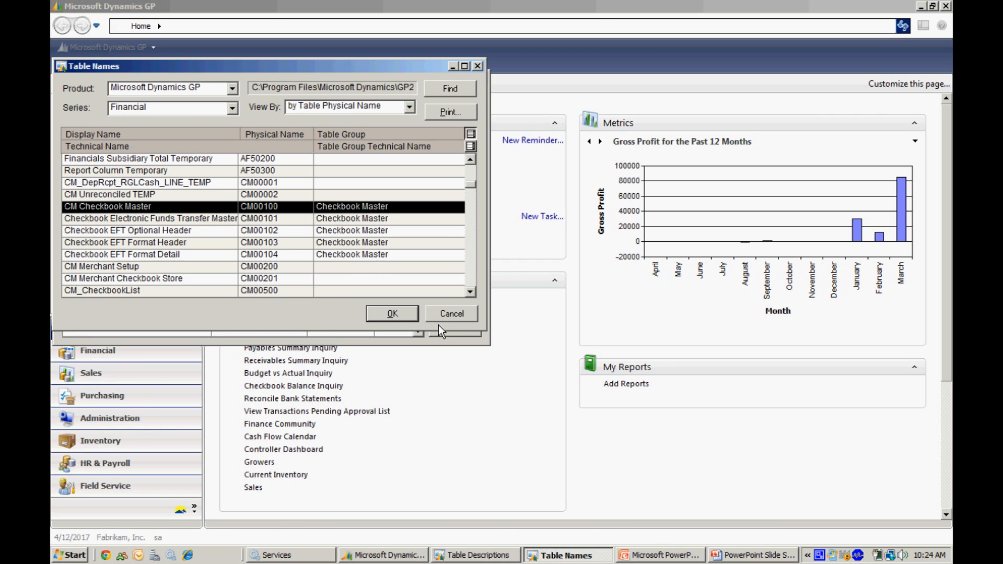
click(392, 315)
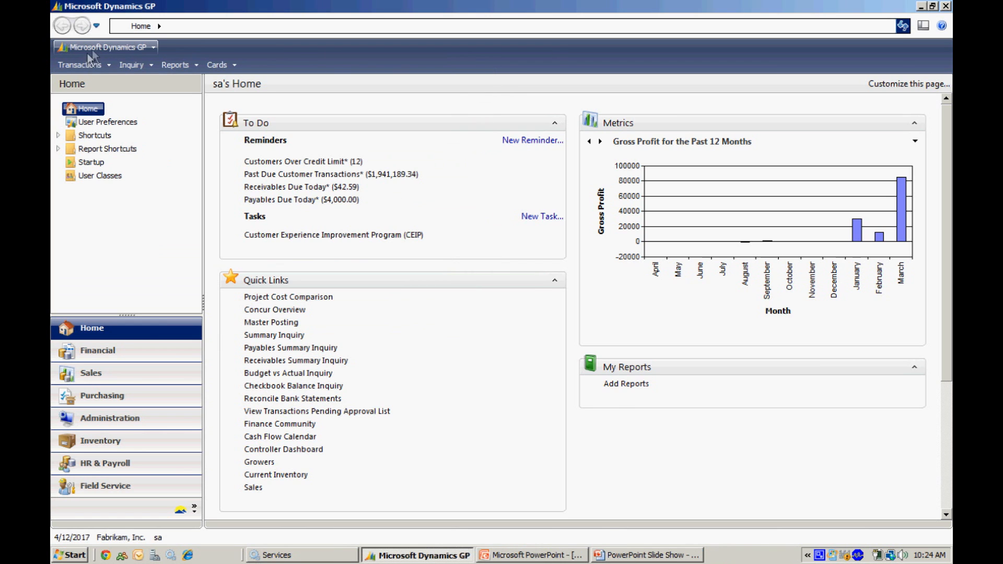
- Create SmartList NEW CASH named 'New Cash Across All Companies' with series Financial
click(105, 47)
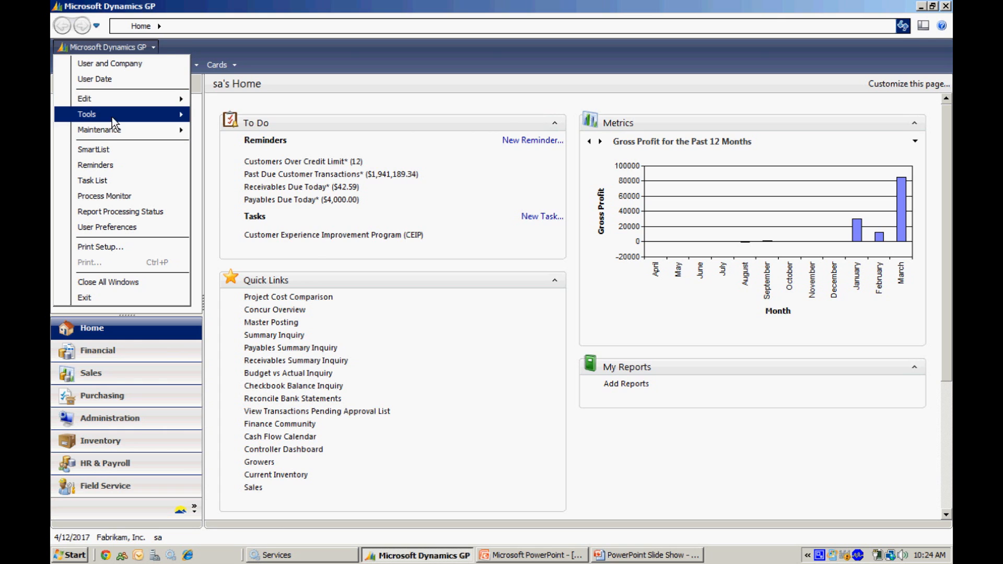
mouse_move(366, 175)
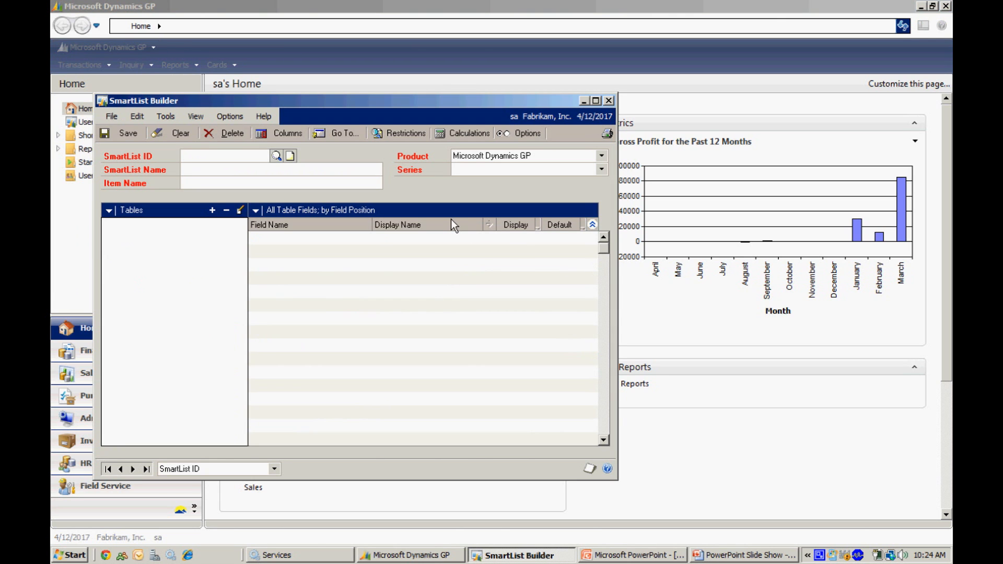
text(NEW CASH)
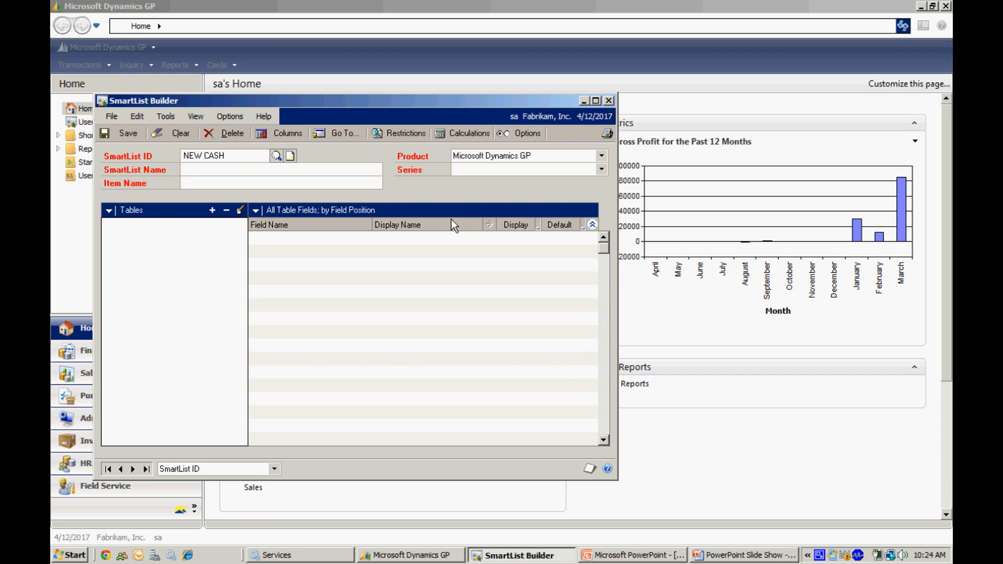
text(New Cash Acro)
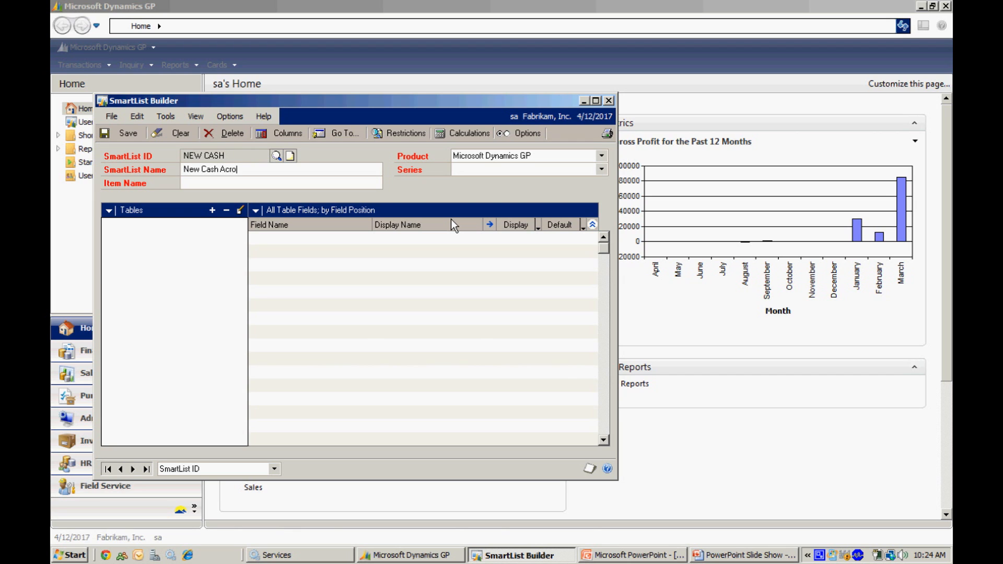
text(ss All)
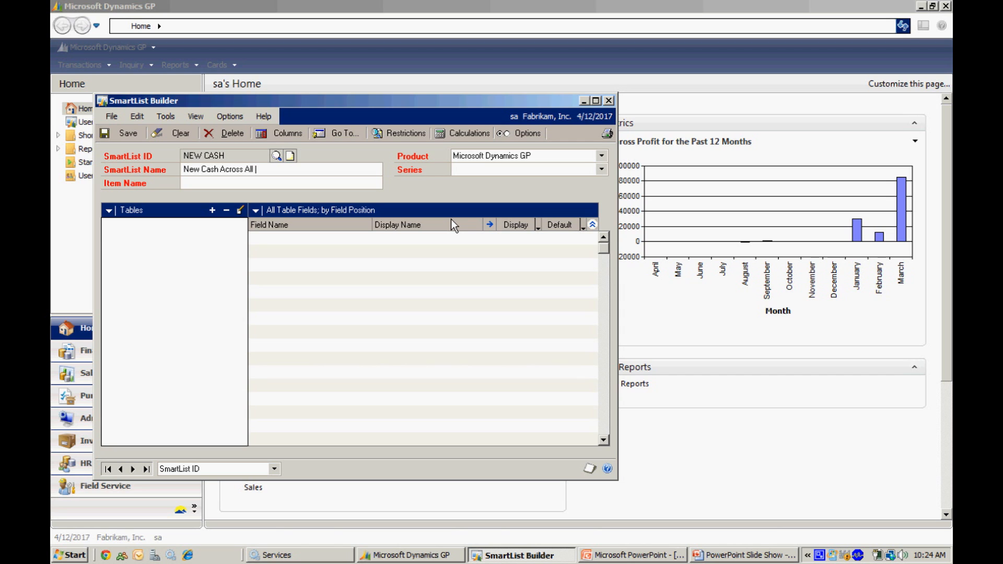
text(Companies)
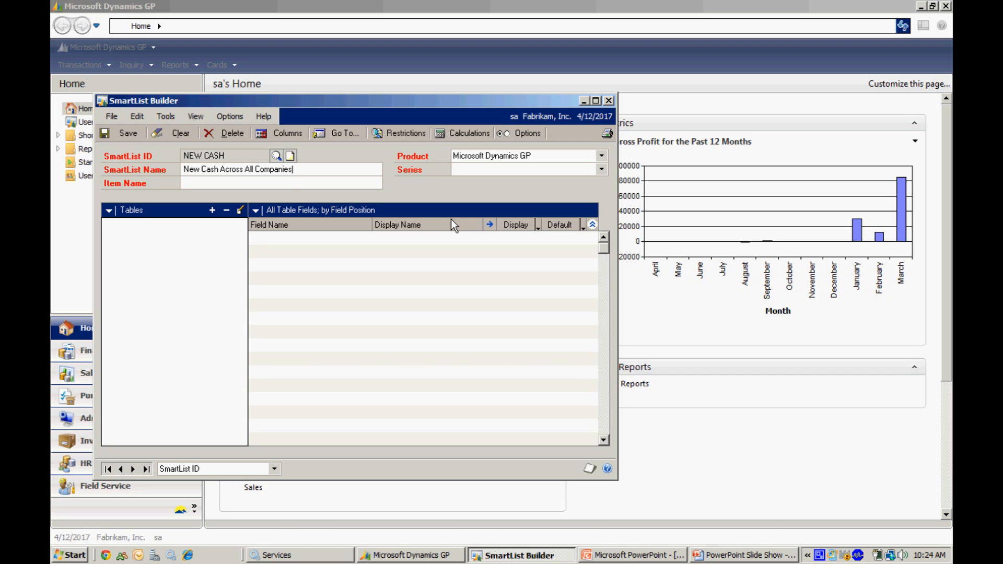
click(600, 156)
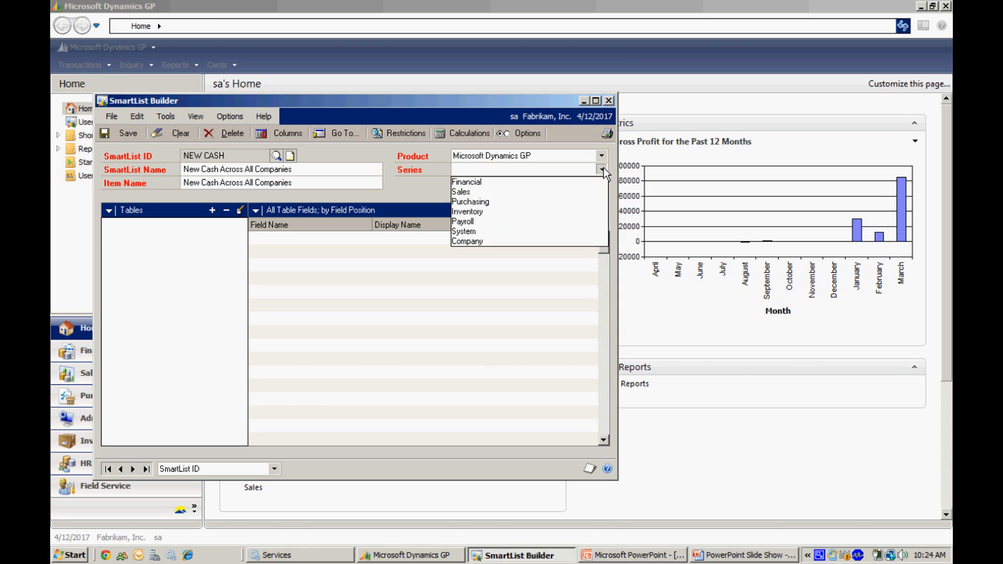
click(466, 182)
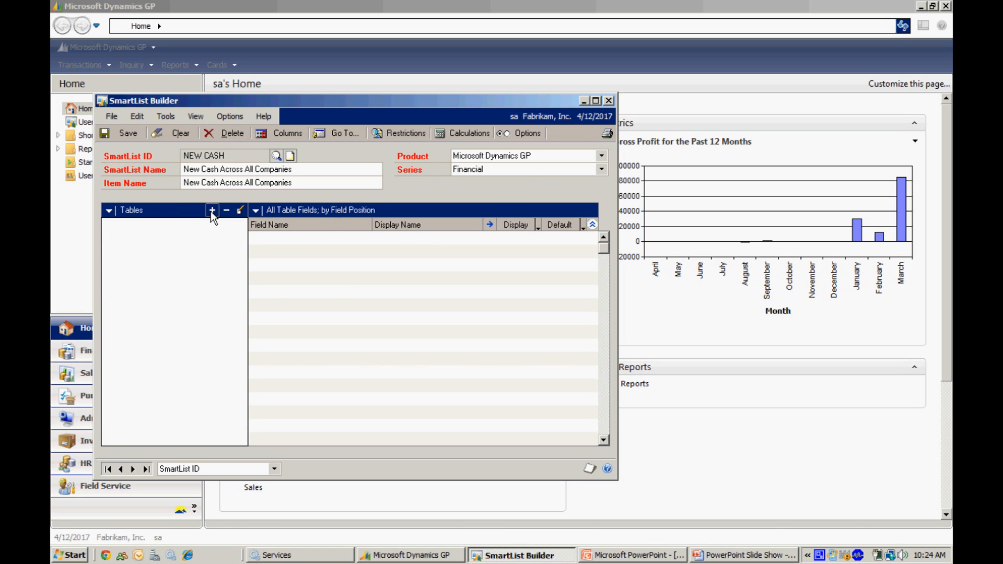
- Start adding a Dynamics GP table, showing tables by physical name
click(212, 210)
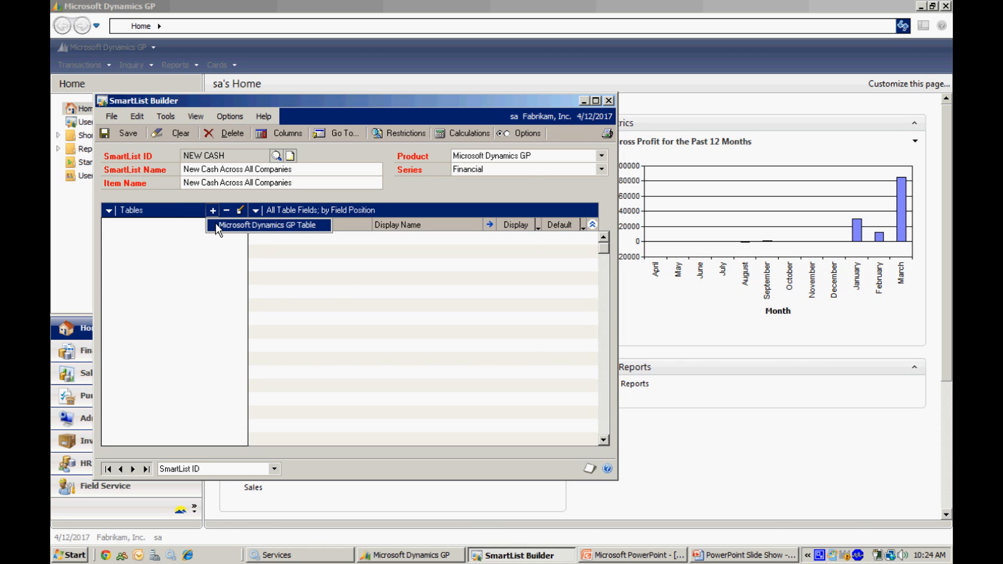
click(214, 210)
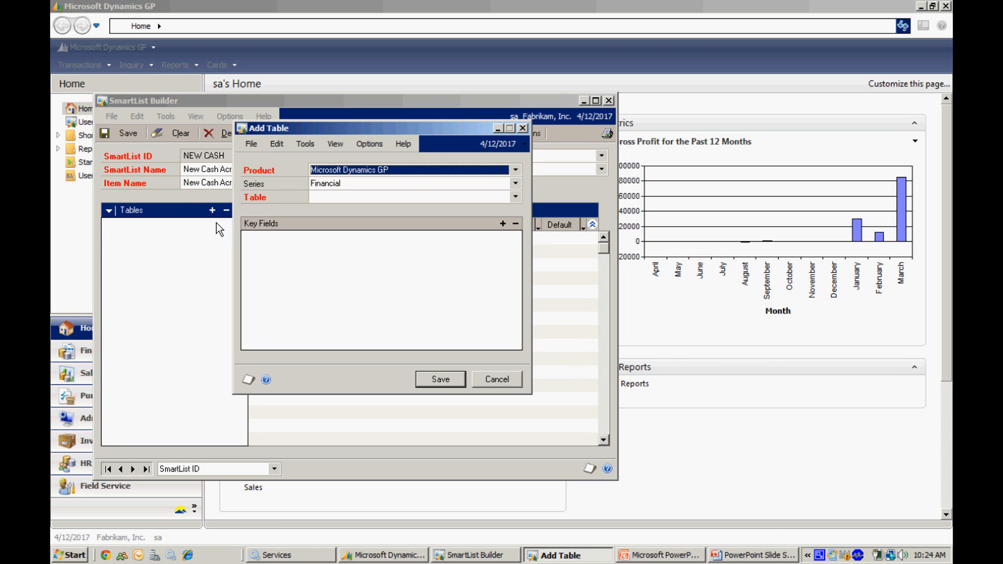
click(515, 198)
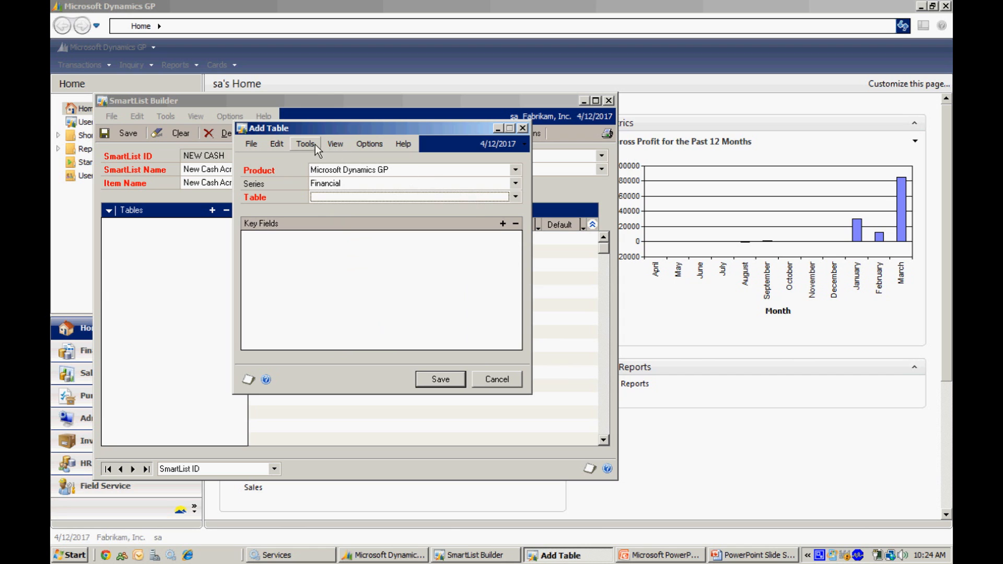
click(334, 143)
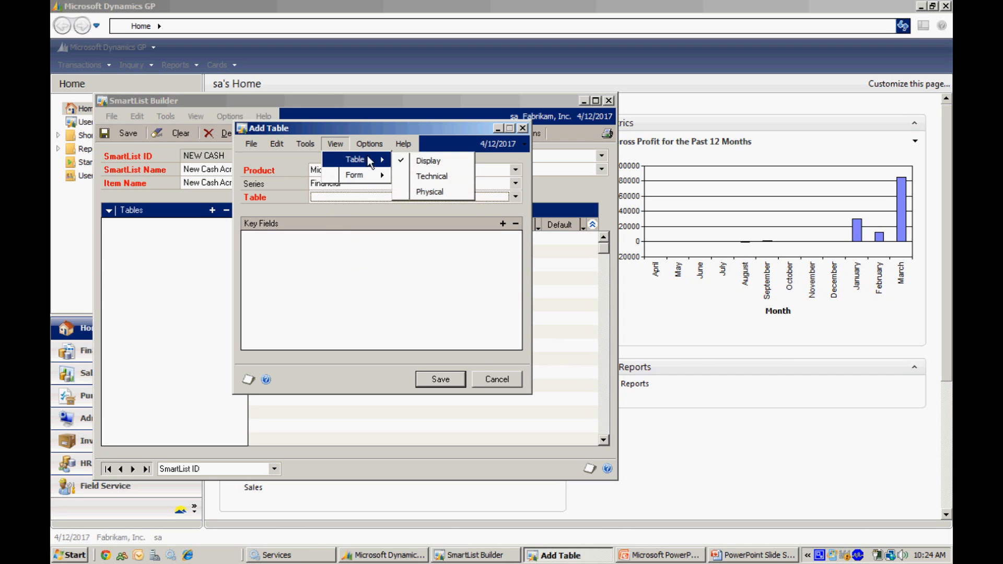
click(430, 193)
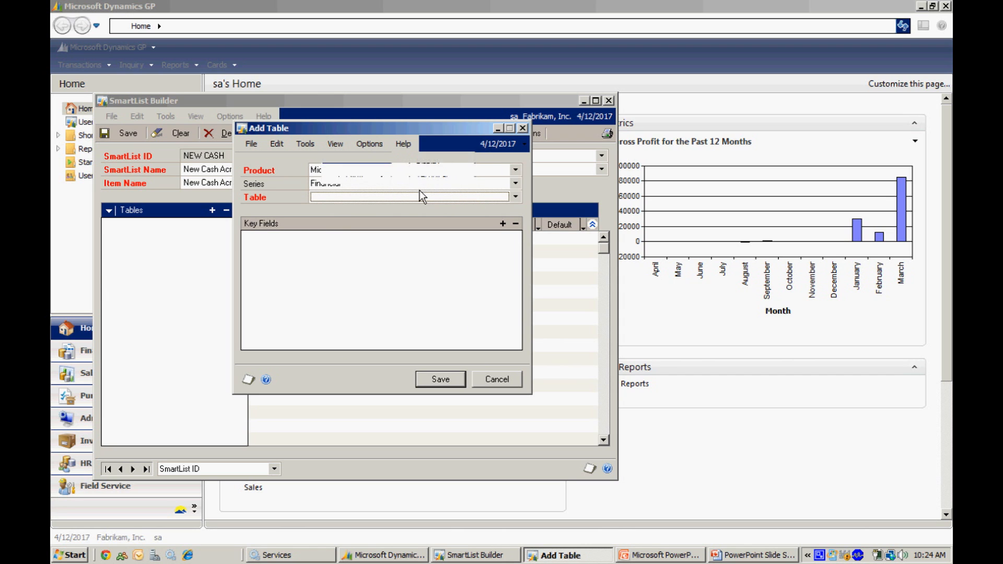
- Choose CM00100 from the Financial tables and save it into the SmartList
click(515, 198)
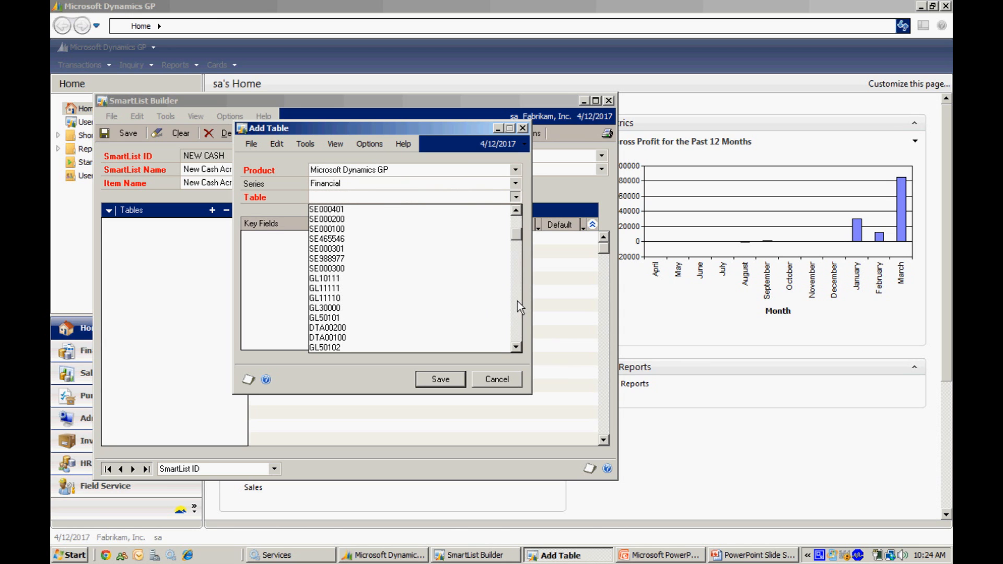
scroll(down, 3)
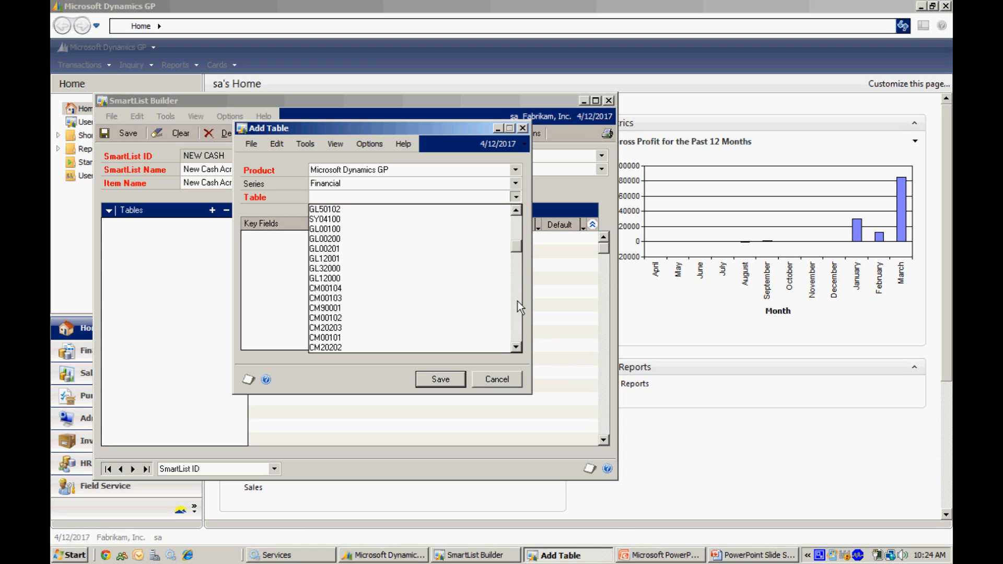
scroll(down, 3)
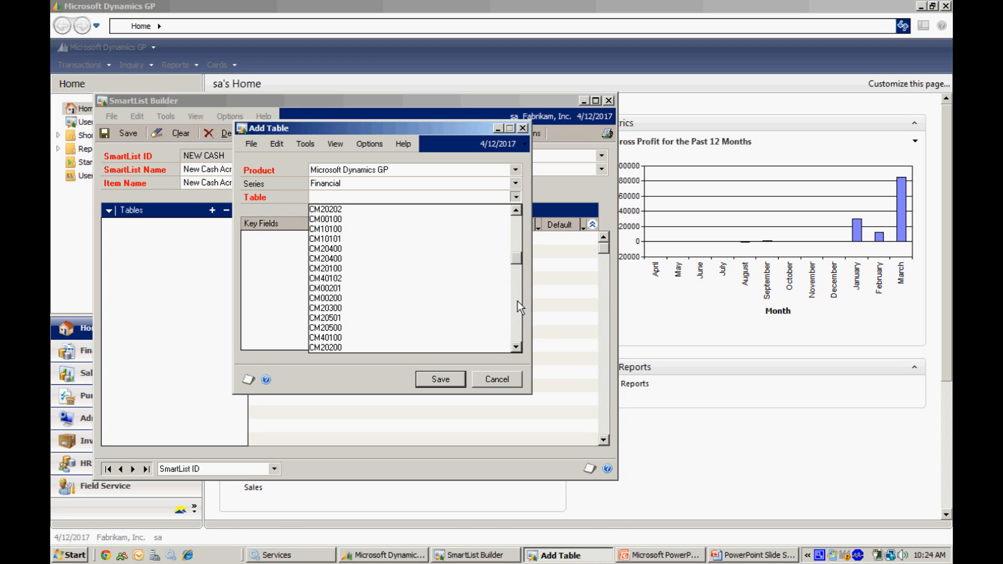
click(326, 220)
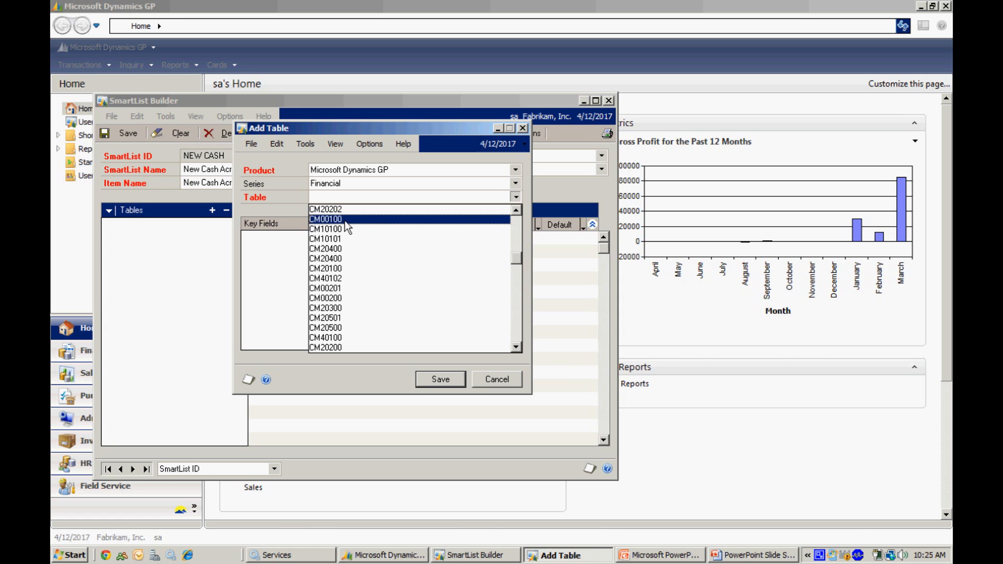
click(326, 219)
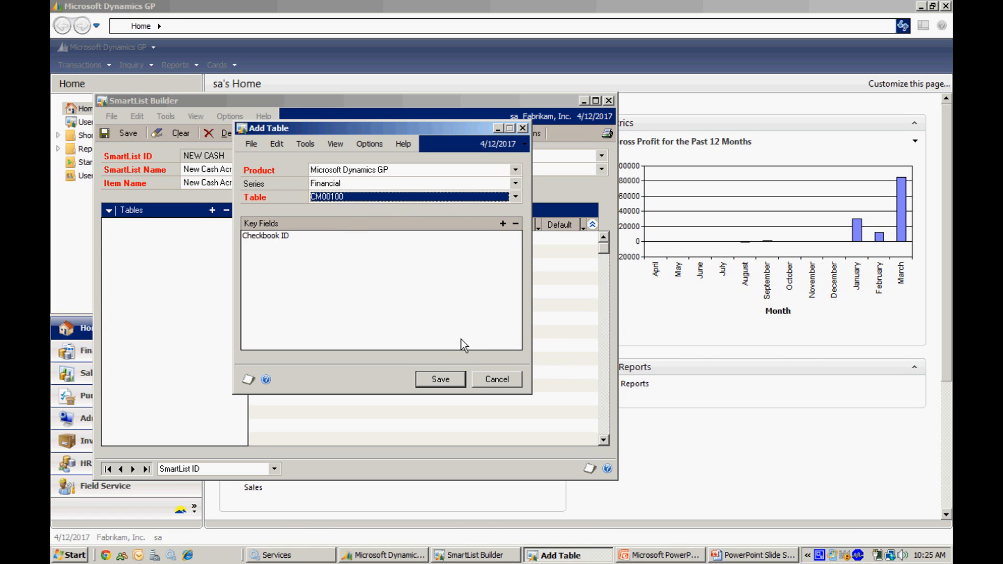
click(440, 378)
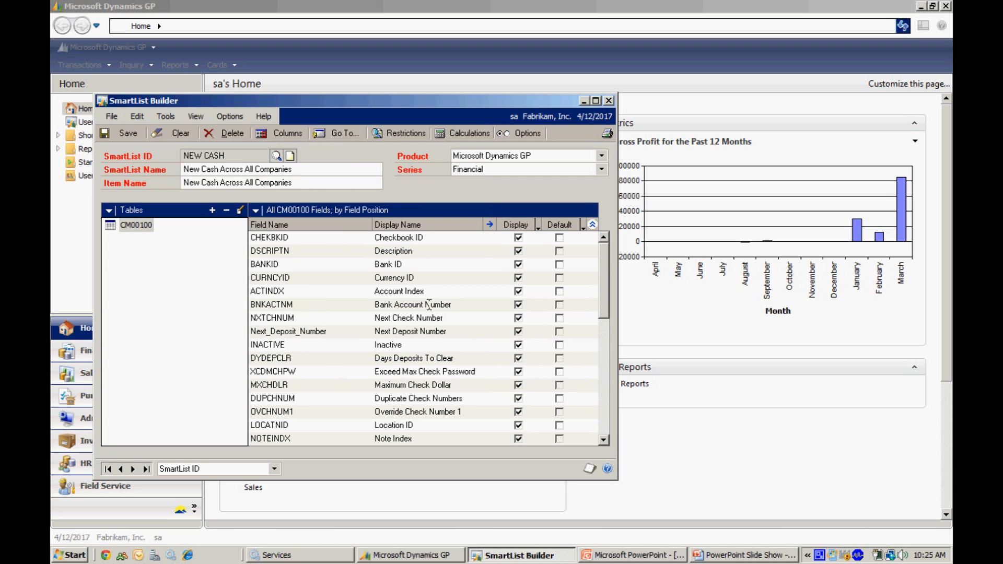
mouse_move(616, 436)
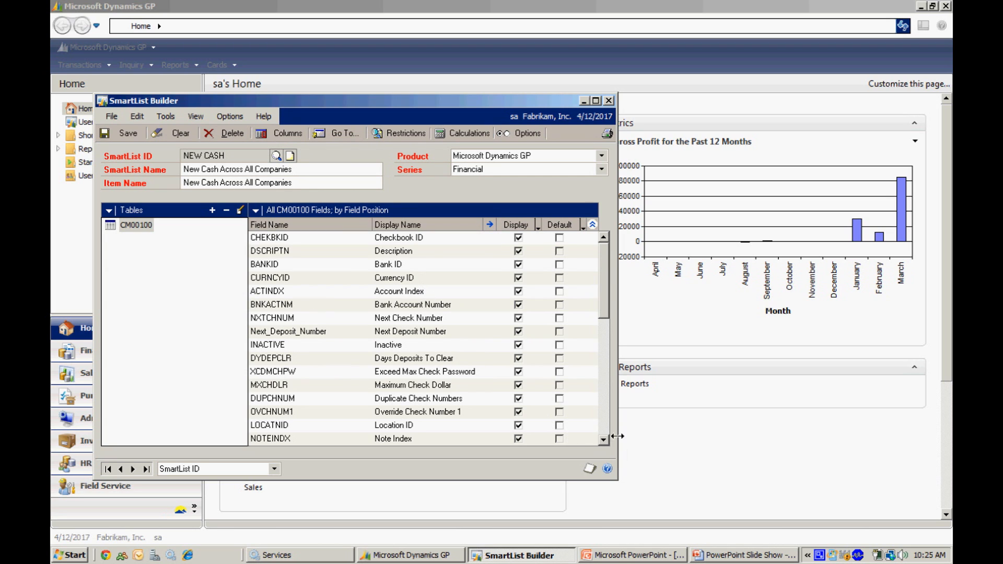
mouse_move(609, 430)
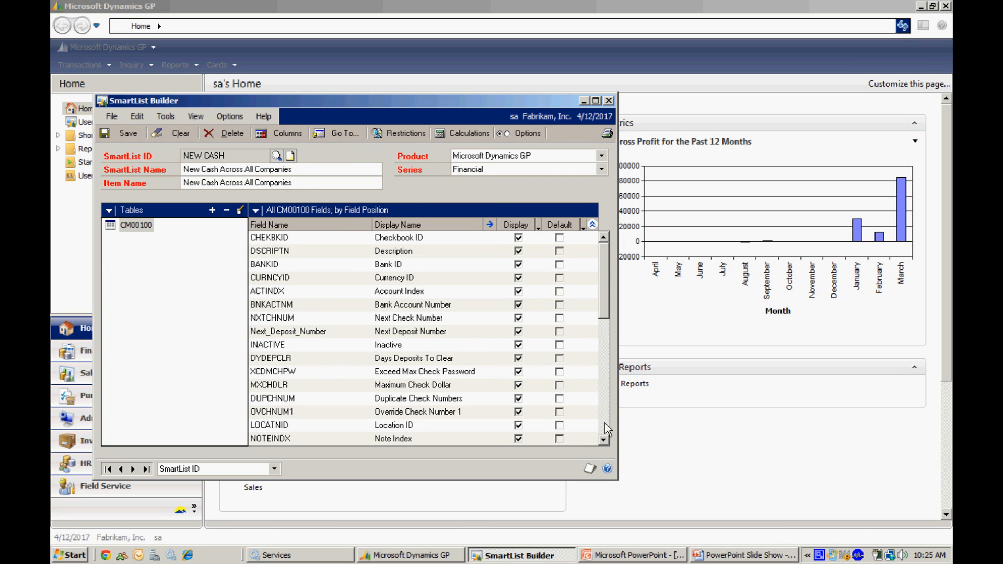
- Mark Company ID, Checkbook ID, Description and Current Balance as default columns
scroll(down, 3)
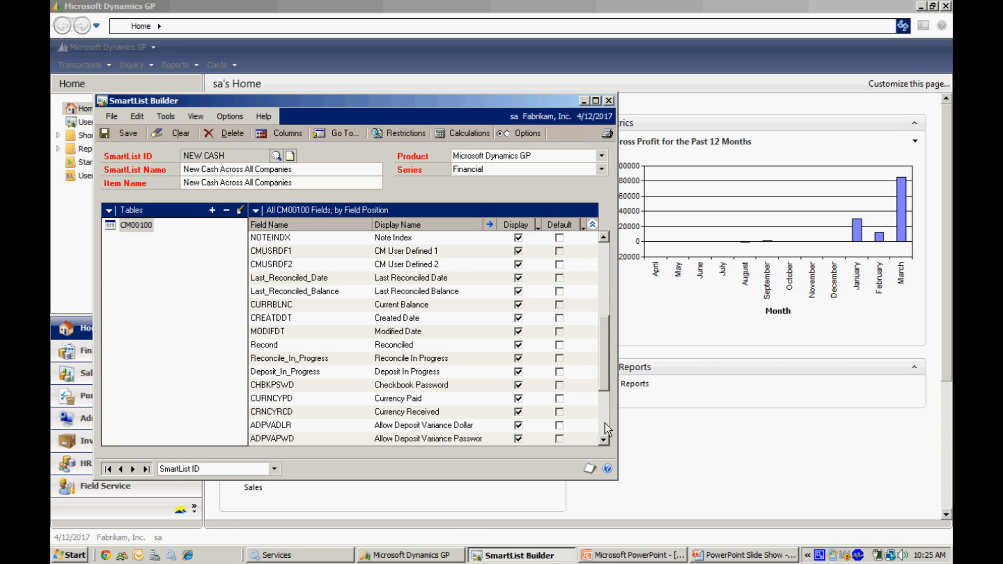
scroll(down, 3)
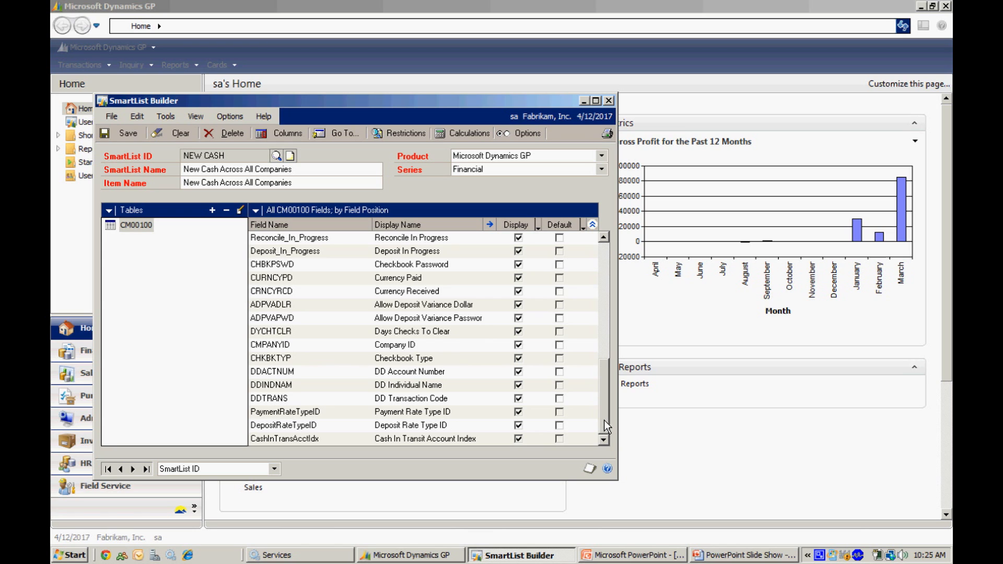
mouse_move(597, 409)
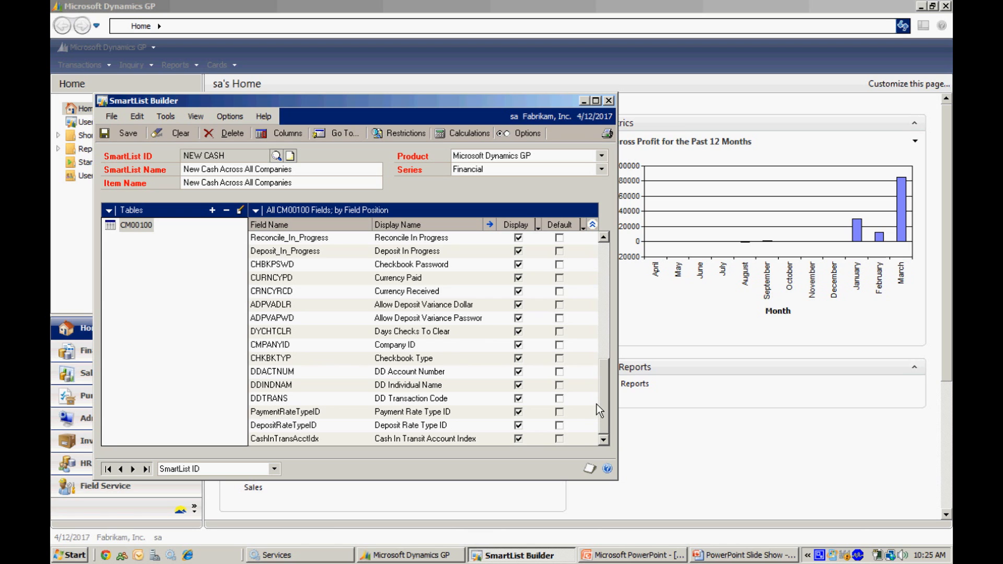
mouse_move(619, 410)
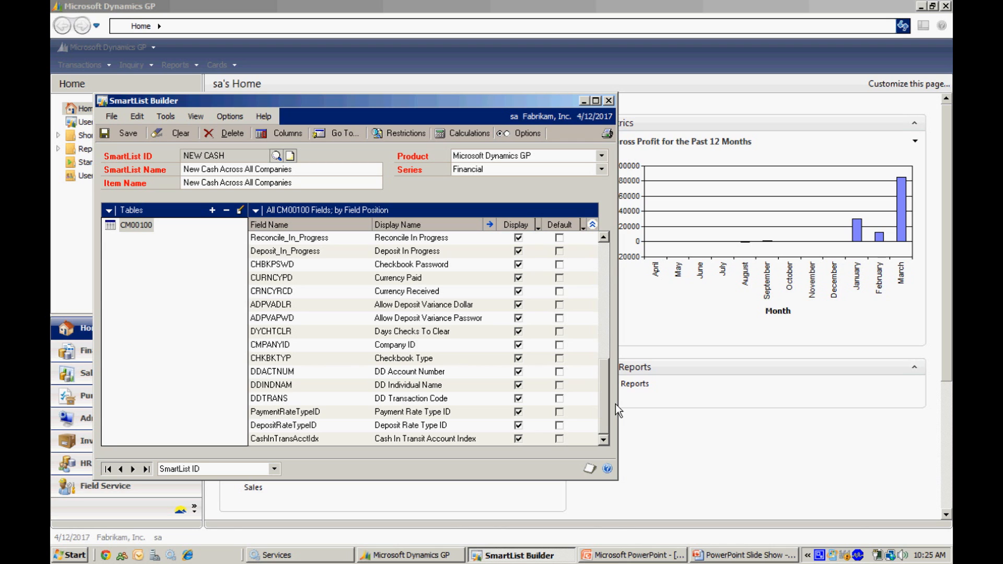
mouse_move(560, 355)
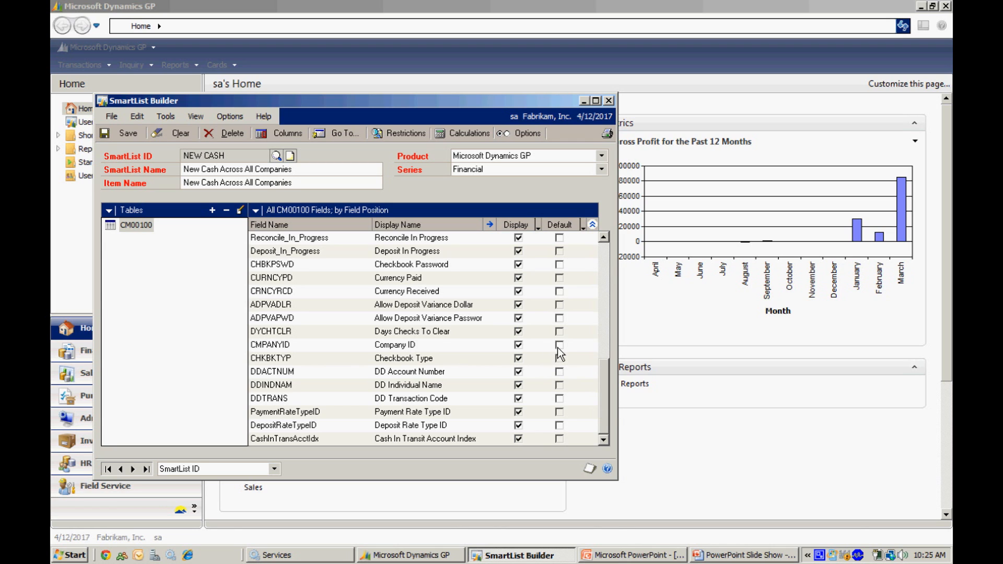
click(559, 345)
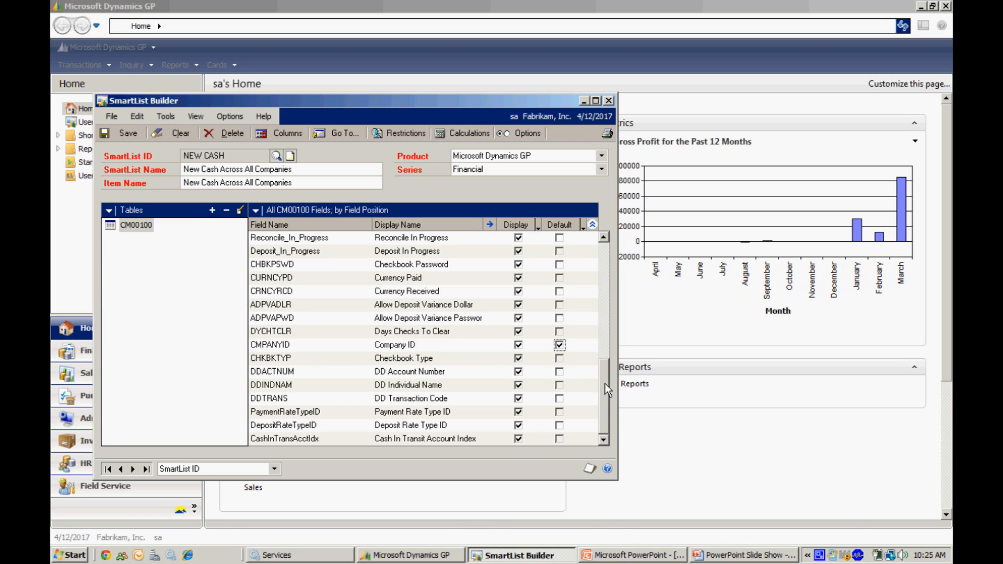
scroll(up, 3)
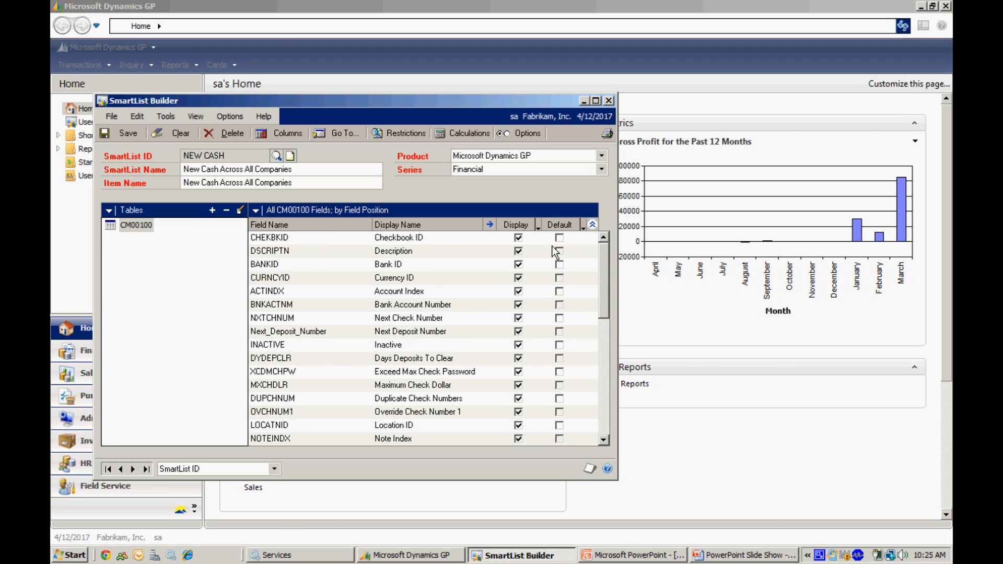
click(560, 237)
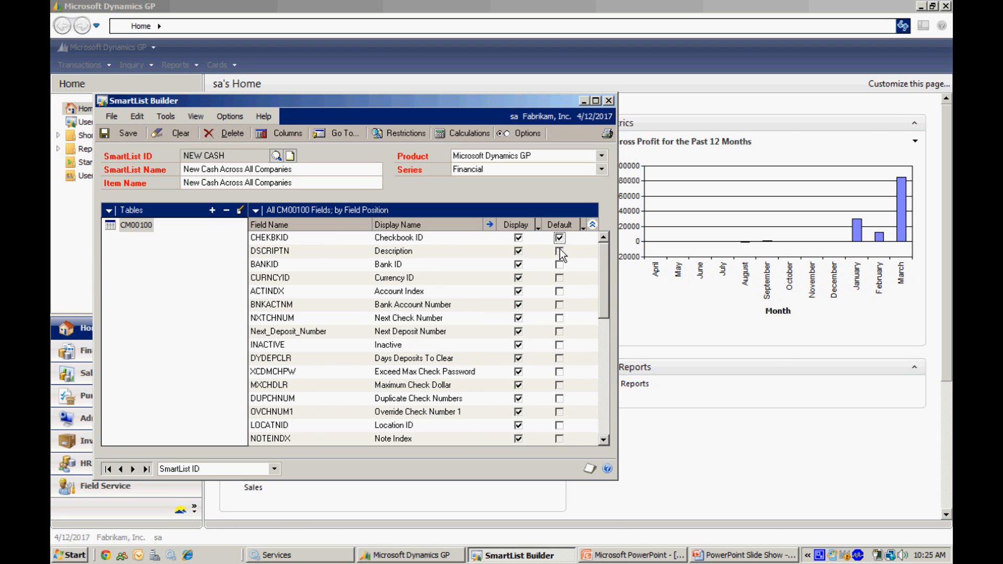
click(559, 251)
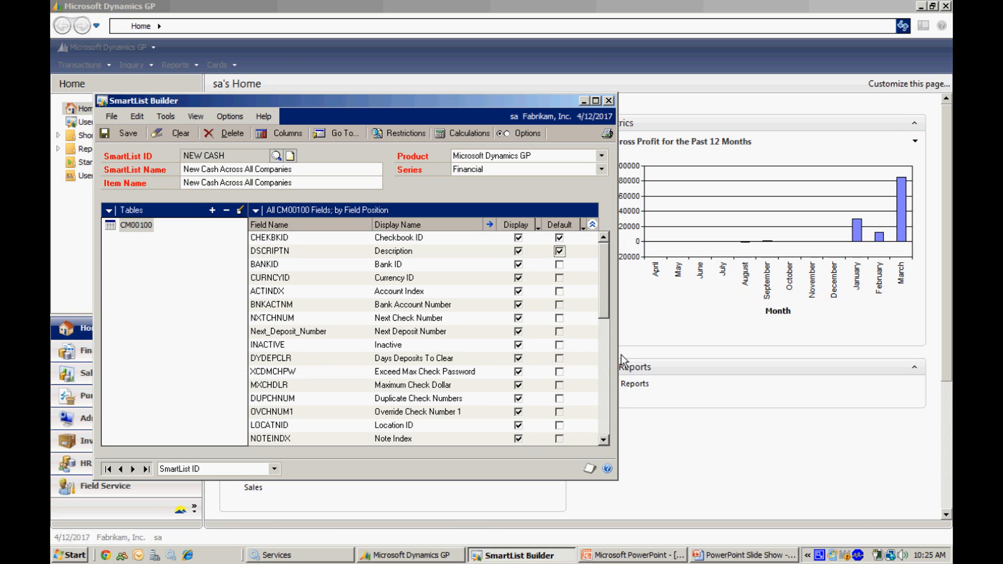
scroll(down, 3)
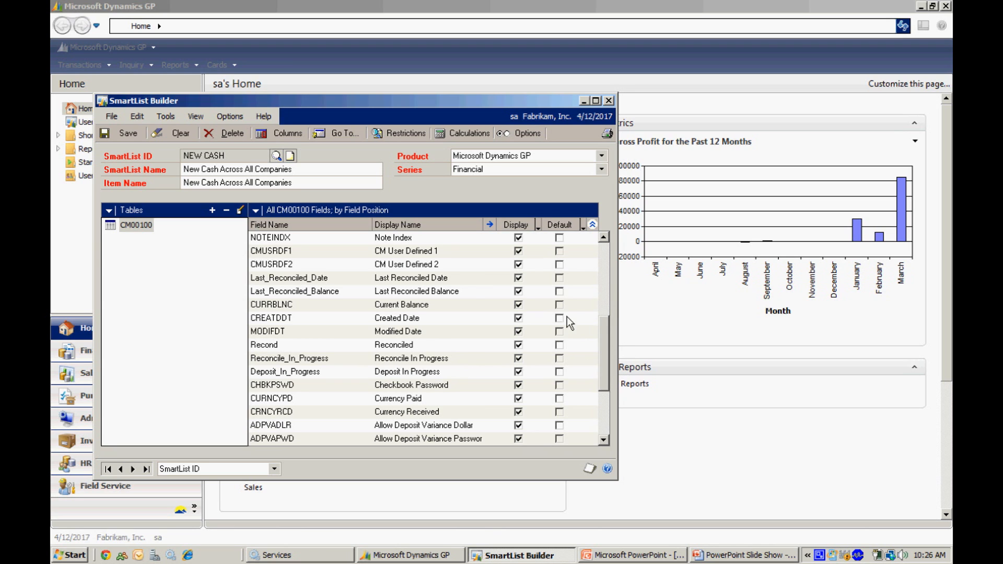
click(559, 304)
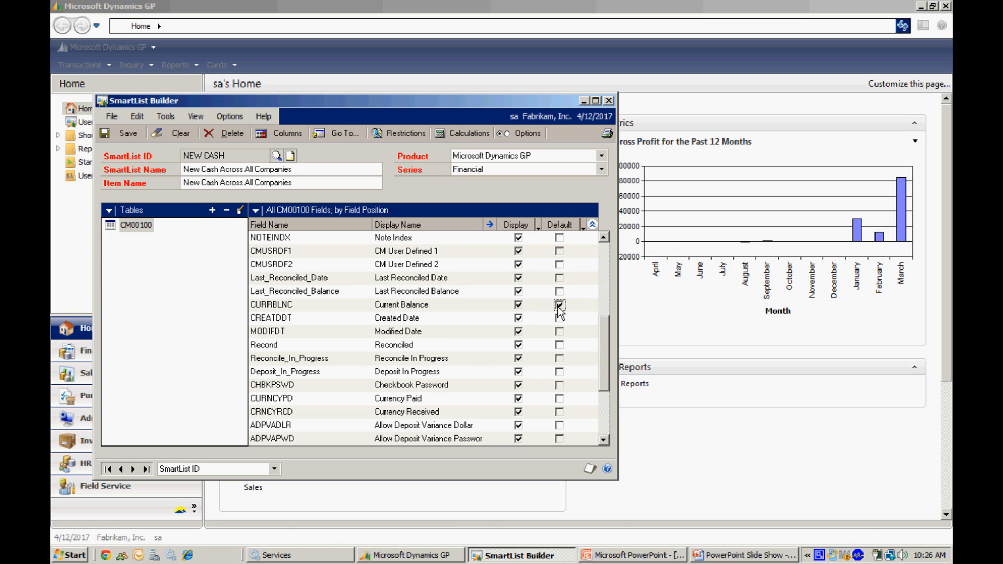
click(558, 304)
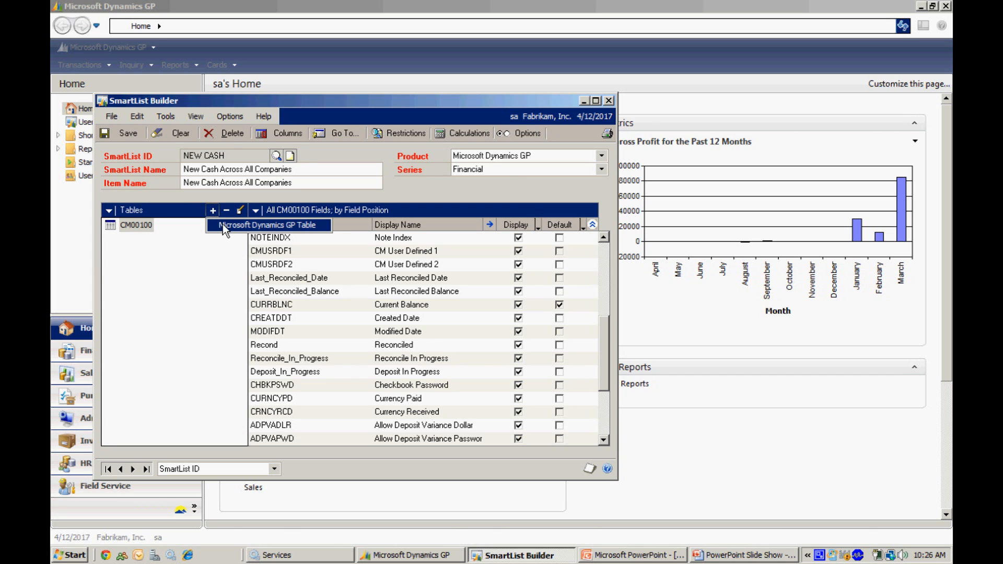
- Add a second table from the System series, choosing Company Master, and begin a field link
click(213, 210)
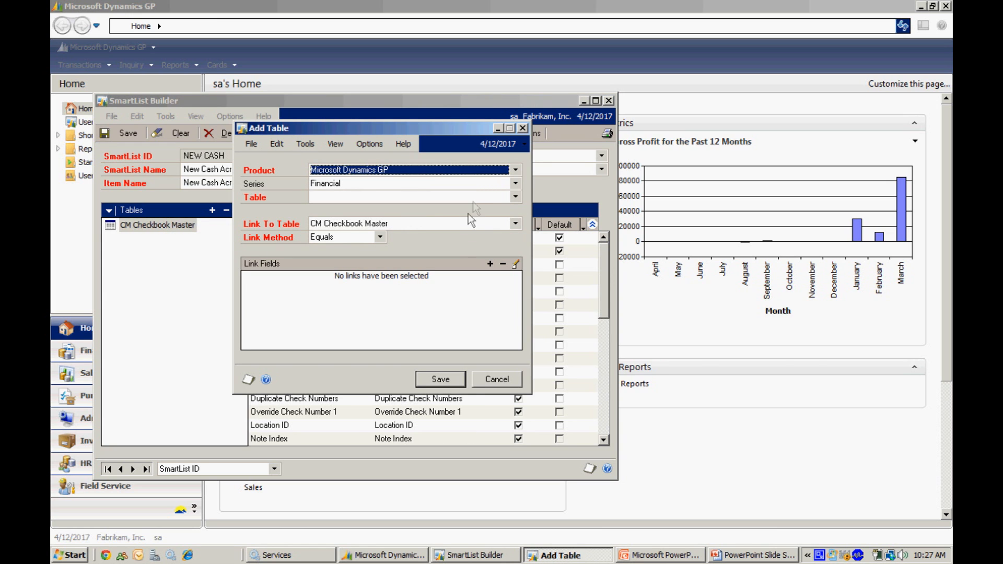
click(515, 184)
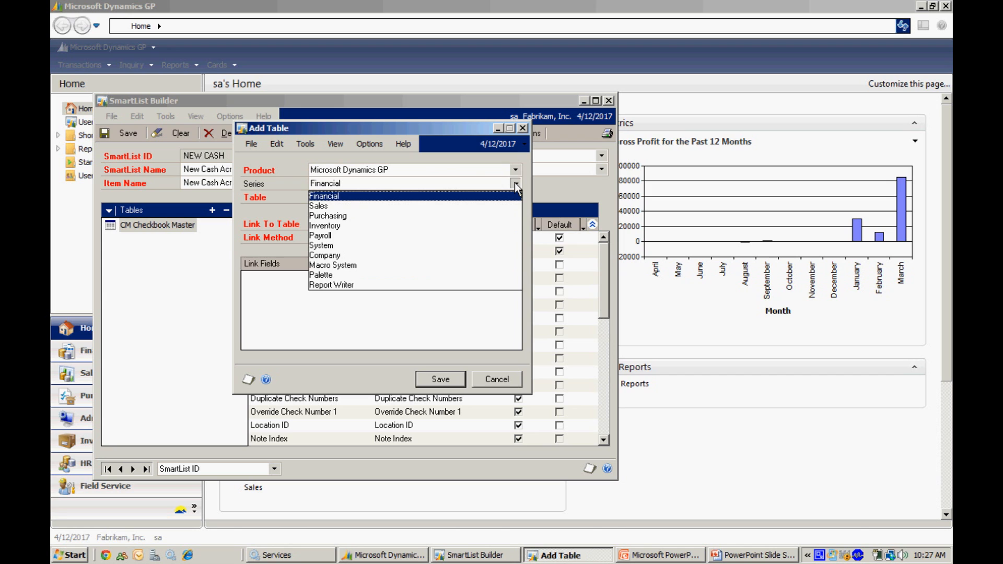
click(320, 245)
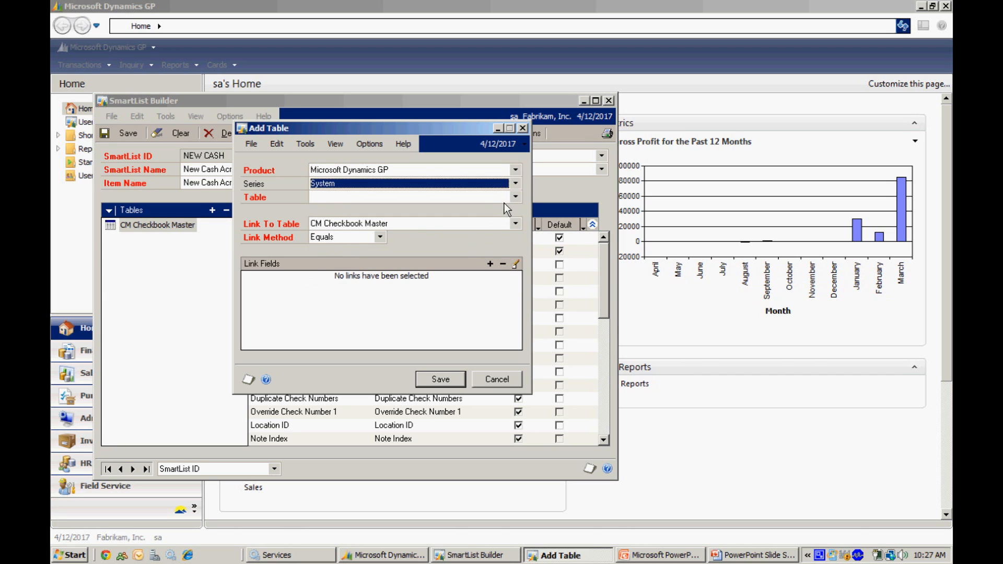
click(515, 198)
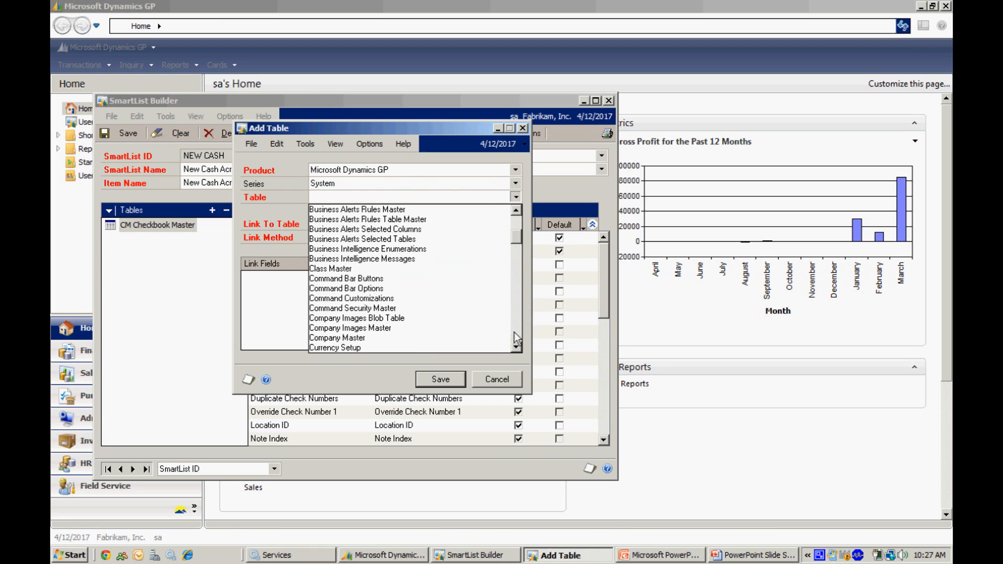
click(336, 338)
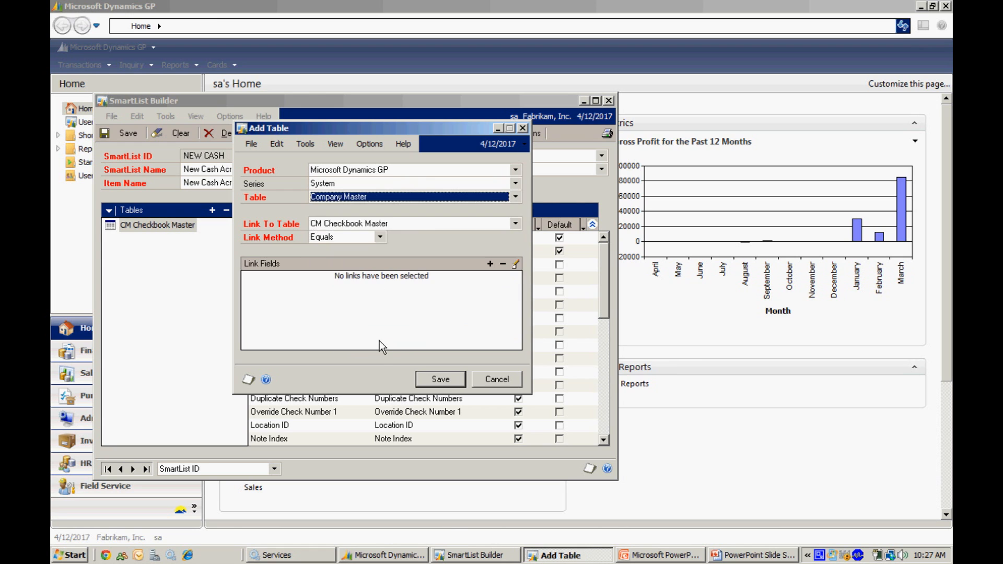
mouse_move(397, 316)
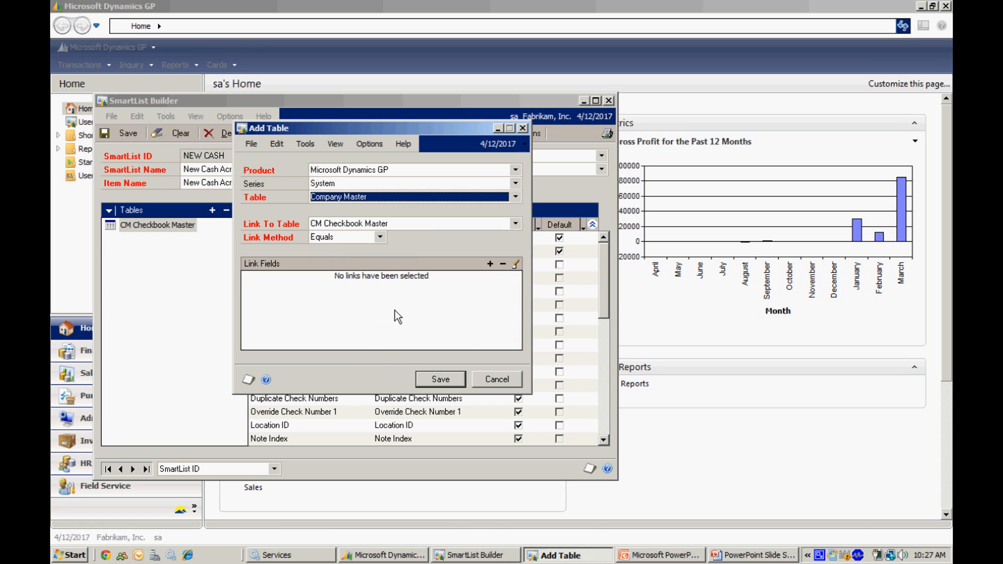
mouse_move(489, 263)
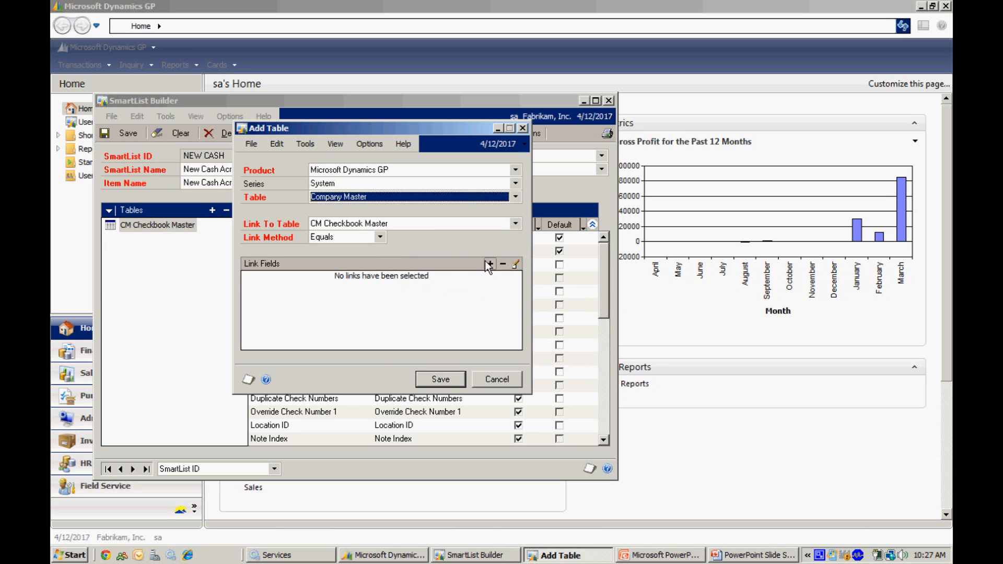
mouse_move(481, 289)
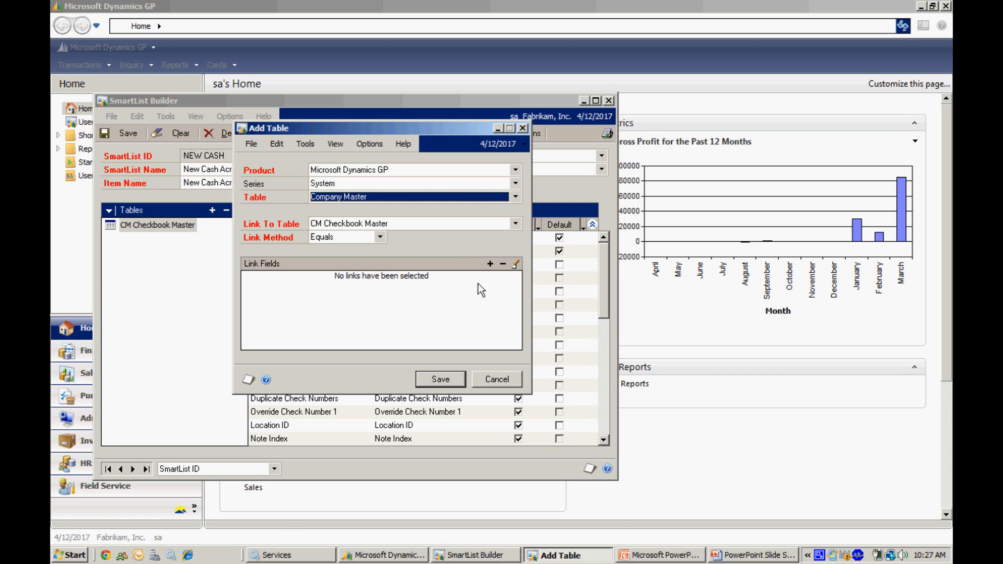
click(490, 263)
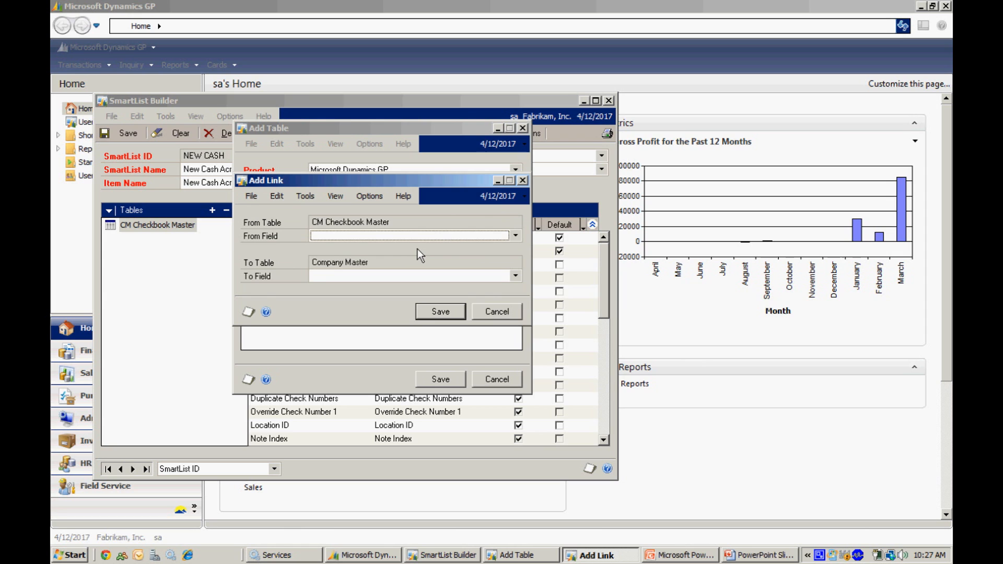
- Link Company ID in CM Checkbook Master to Company ID in Company Master and save
click(515, 235)
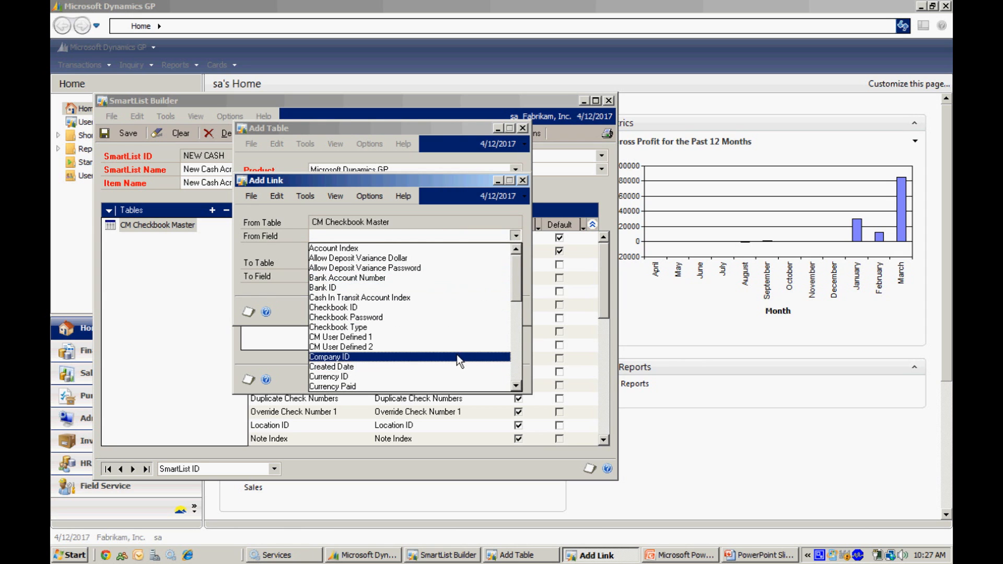
click(331, 357)
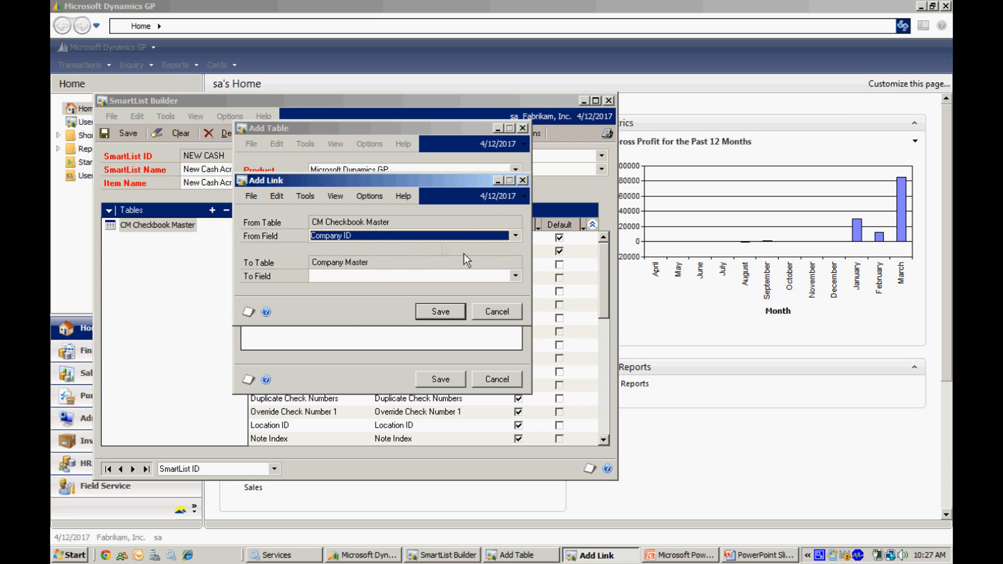
click(516, 276)
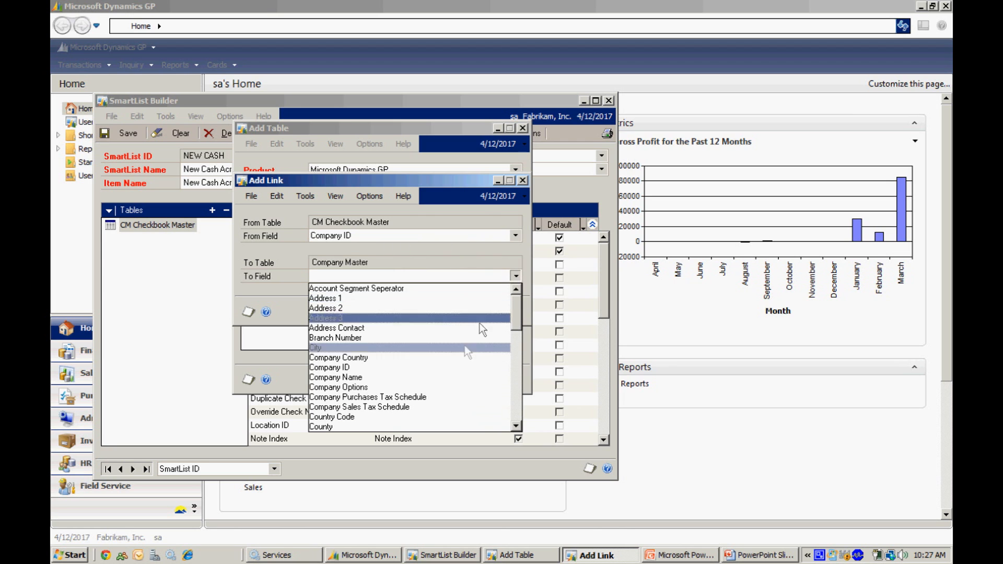
click(329, 367)
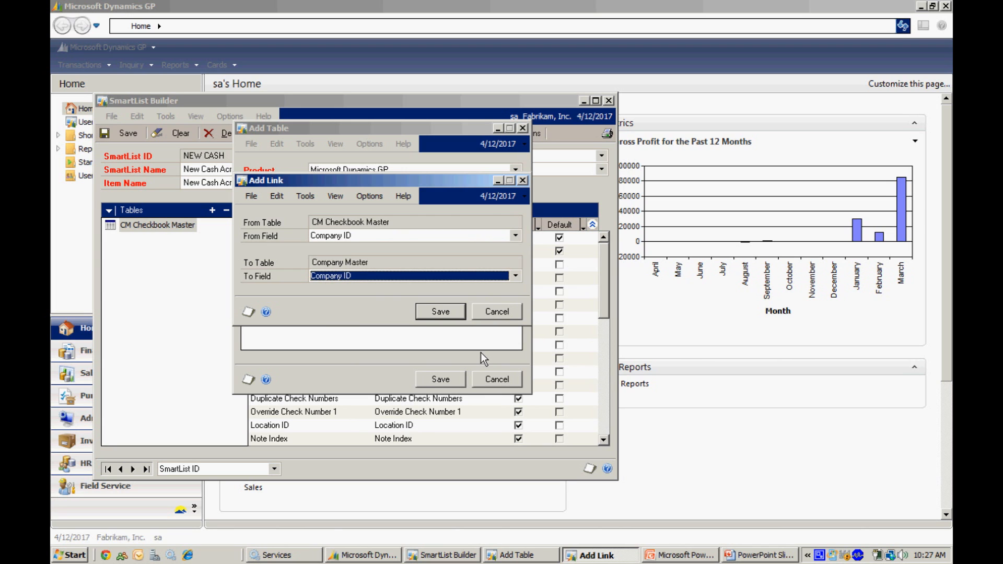
click(440, 311)
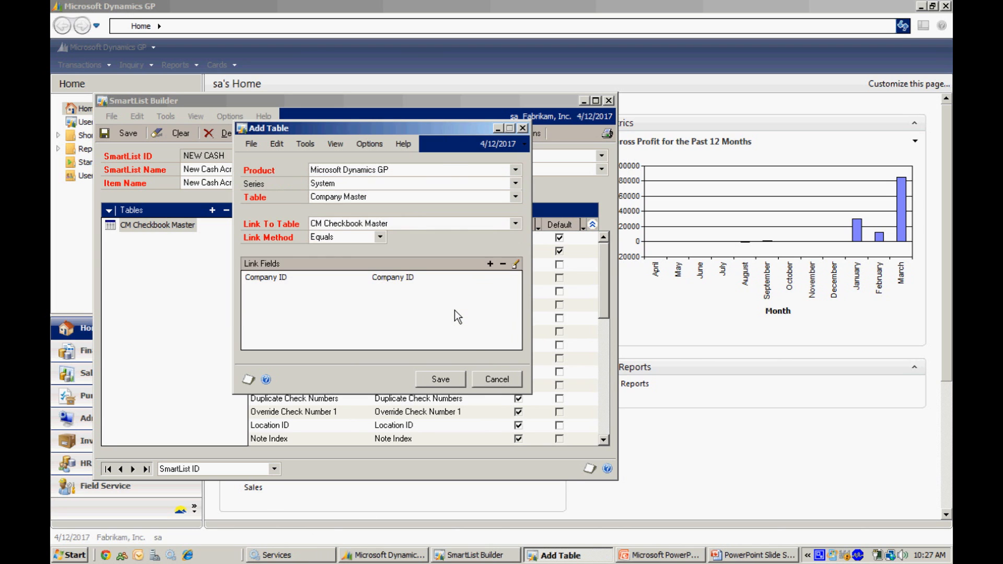
mouse_move(446, 383)
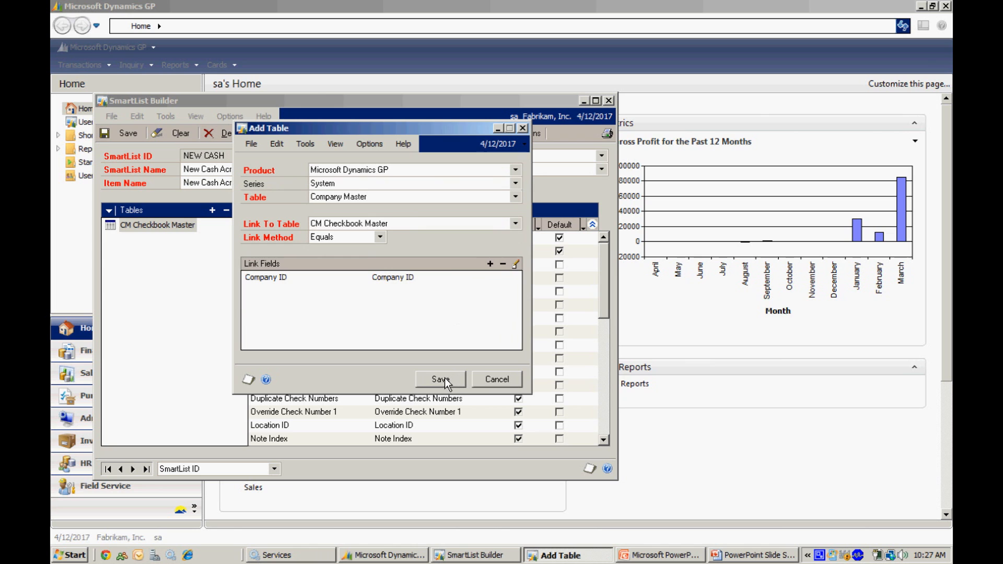
- Save the Company Master join and mark its Company Name as a default column
click(440, 379)
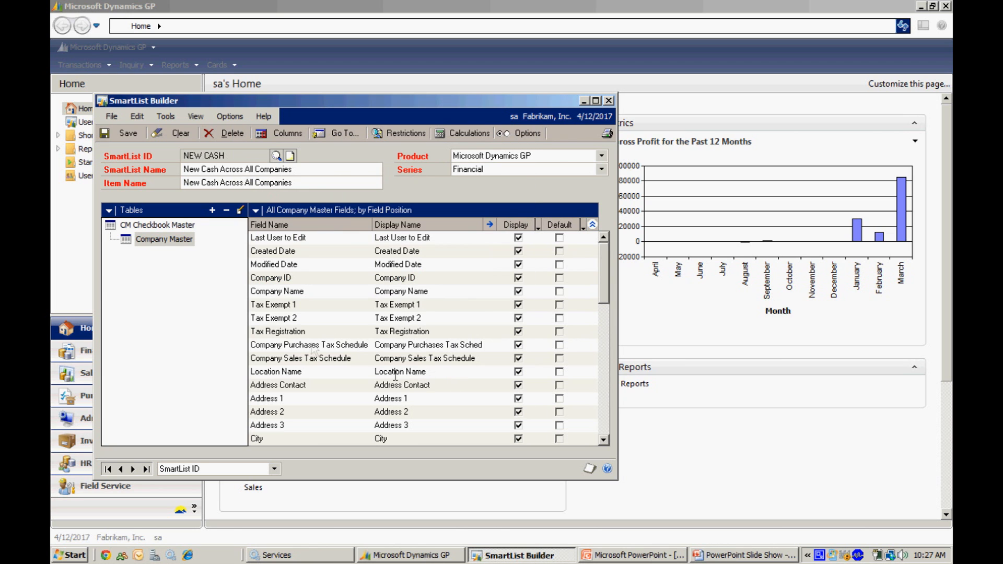
click(164, 238)
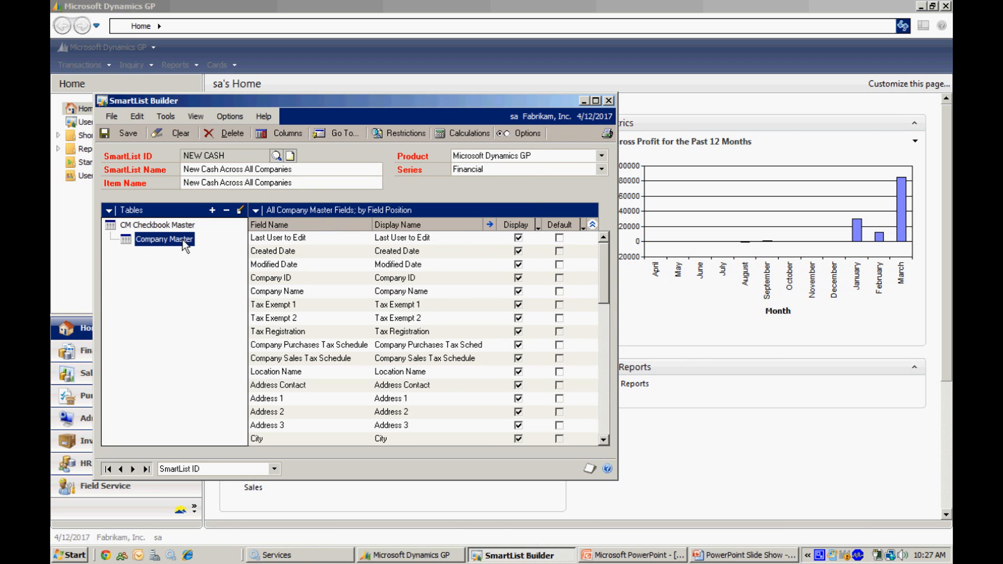
mouse_move(476, 406)
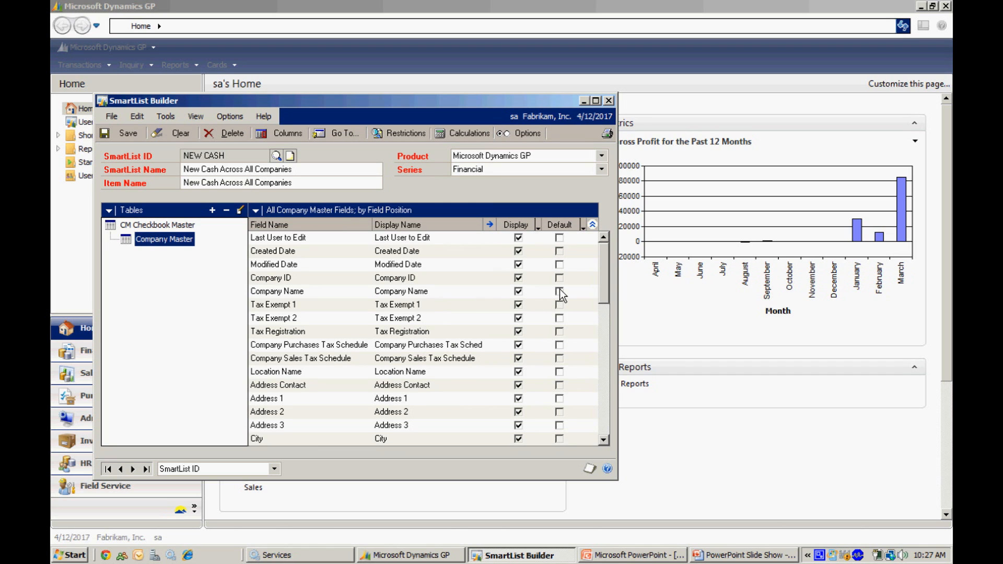
click(559, 292)
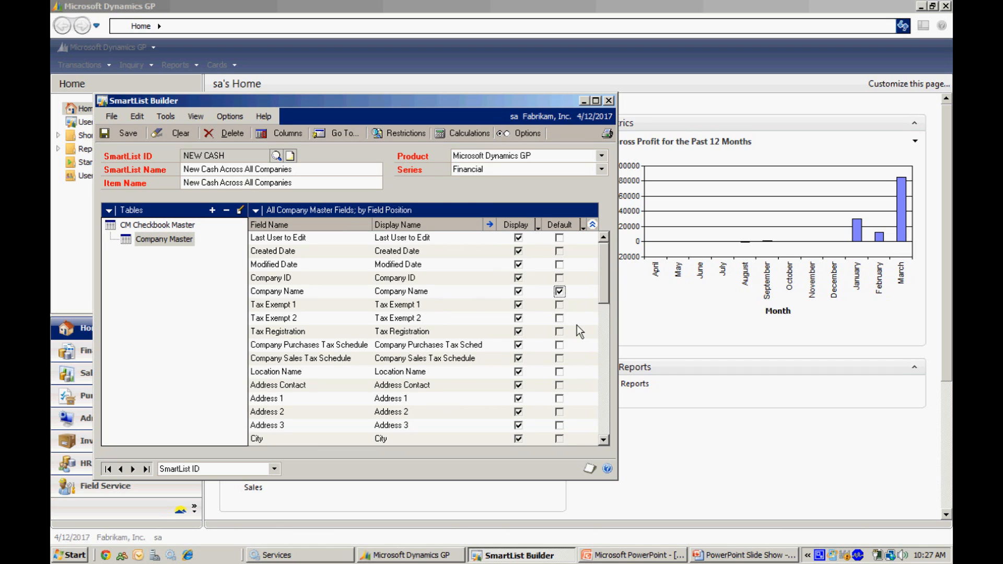
mouse_move(153, 238)
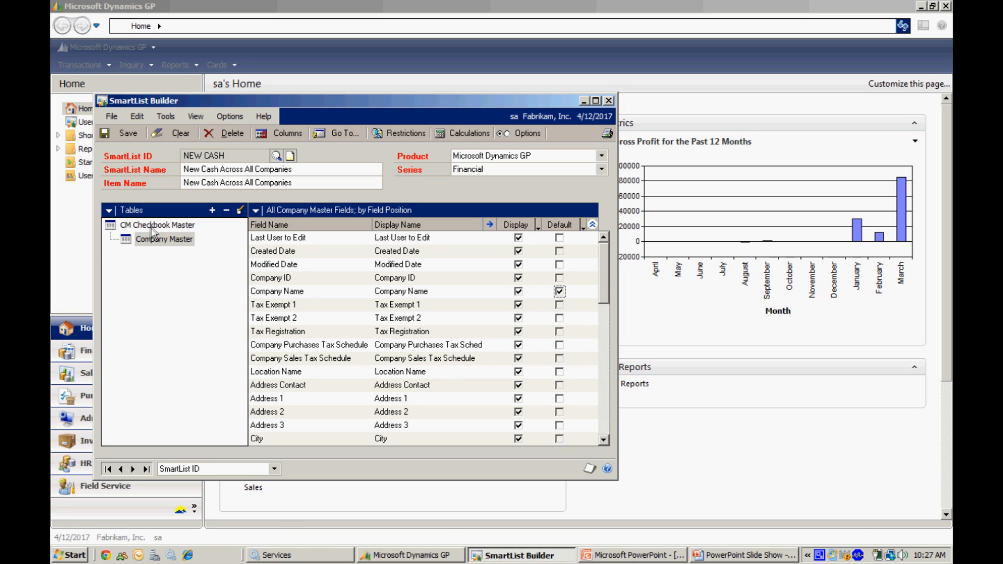
- Untick Company ID as a default column in CM Checkbook Master
click(157, 224)
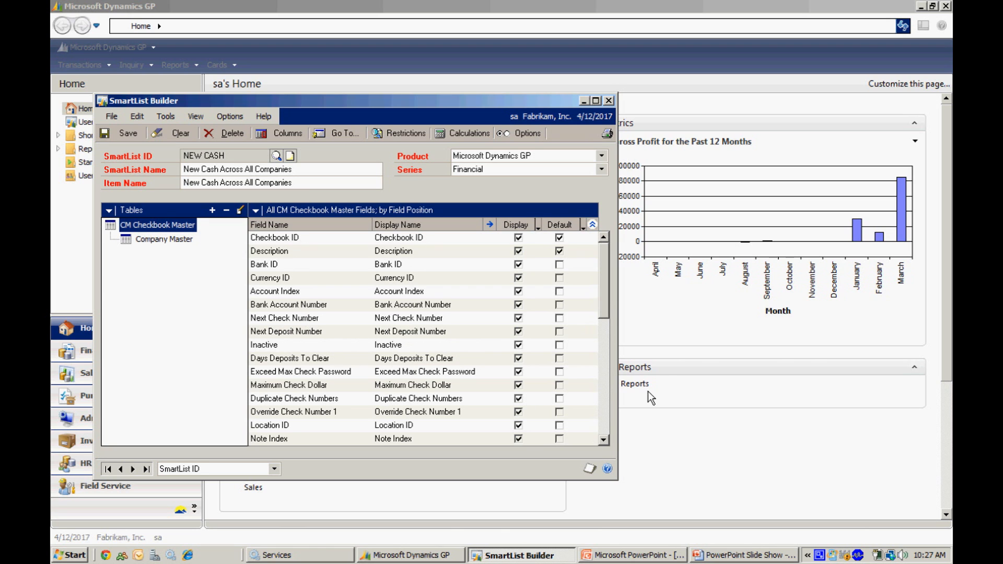
scroll(down, 3)
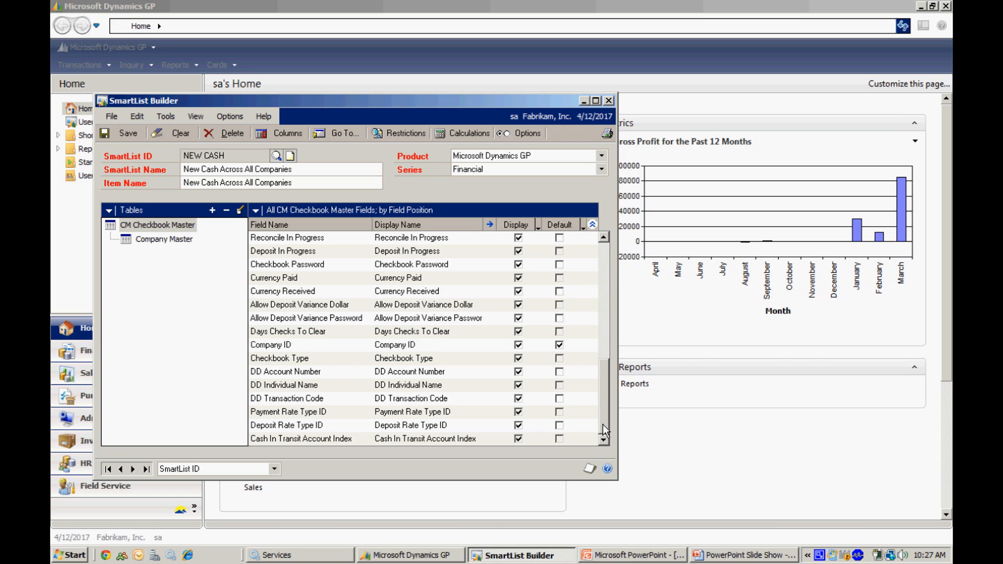
click(559, 344)
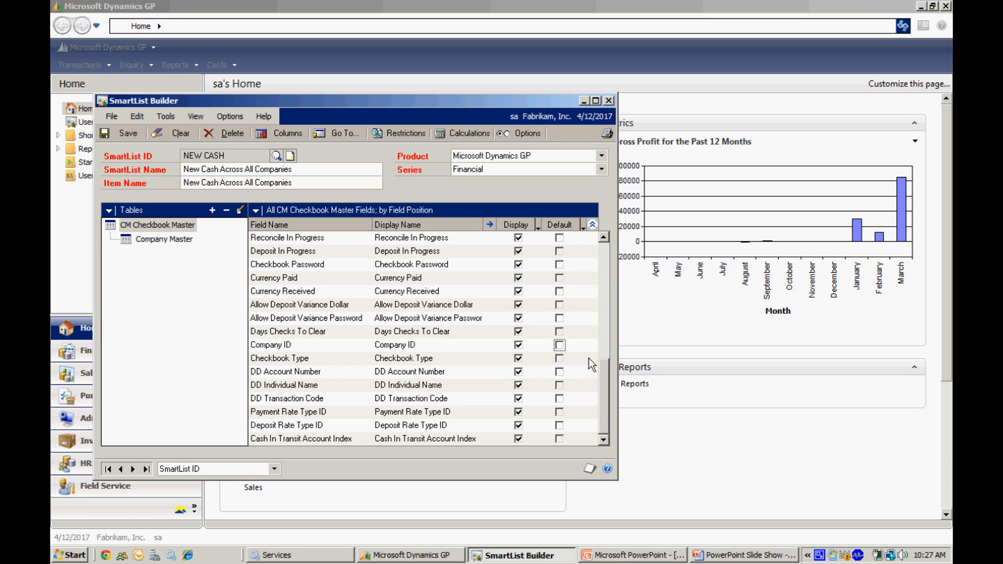
mouse_move(618, 370)
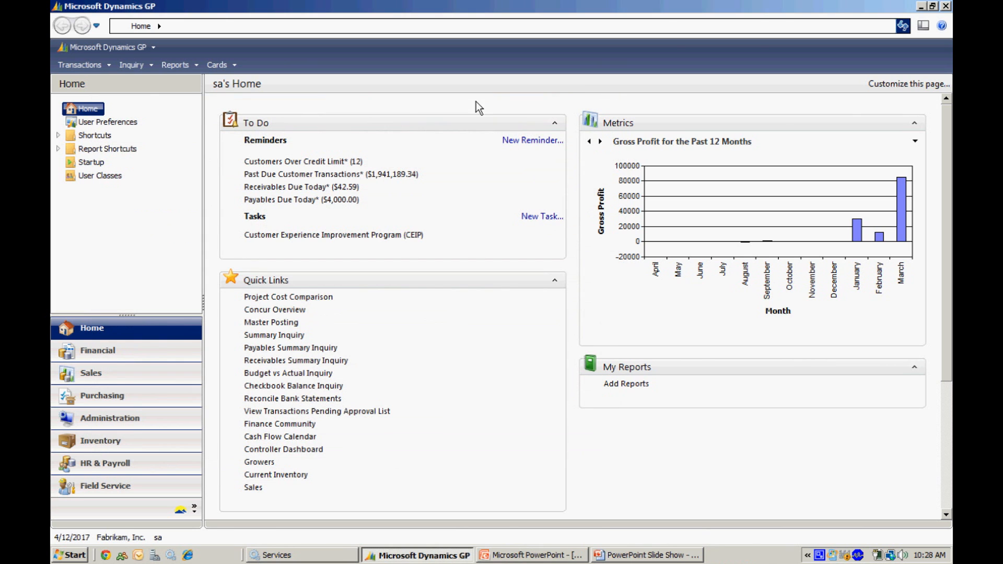
mouse_move(80, 65)
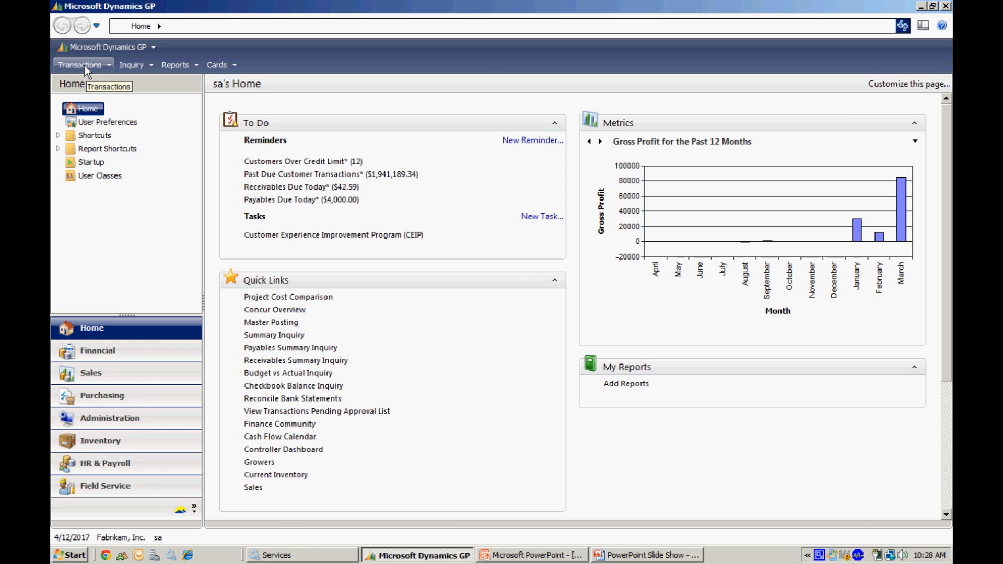
- Launch SmartList and accept applying the pending SmartList Builder changes
click(105, 47)
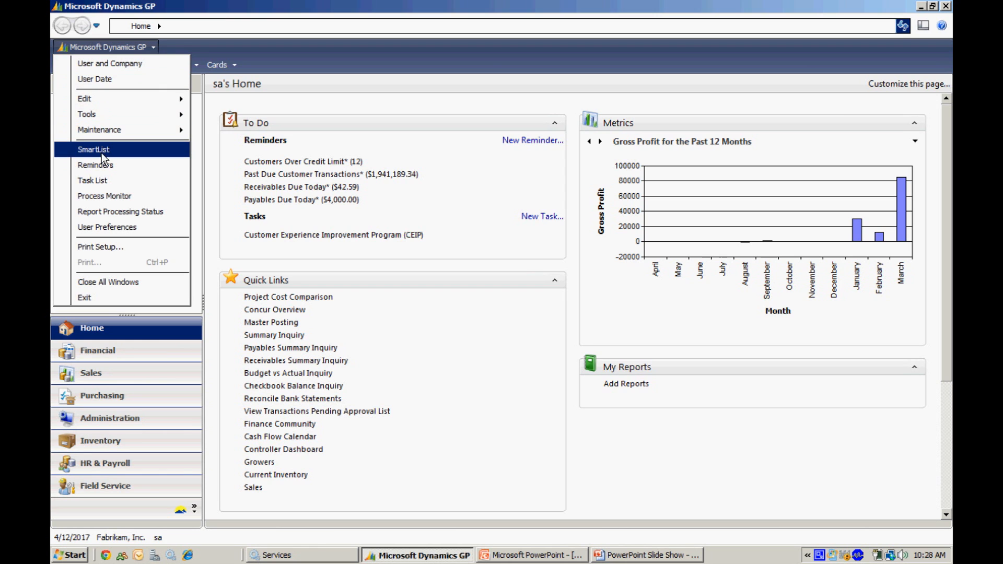
click(93, 149)
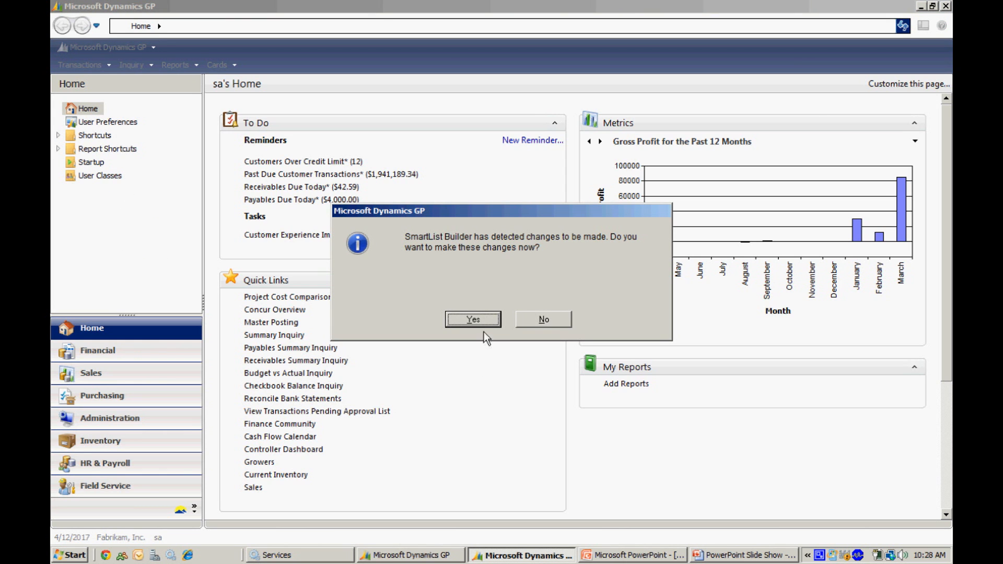
click(473, 320)
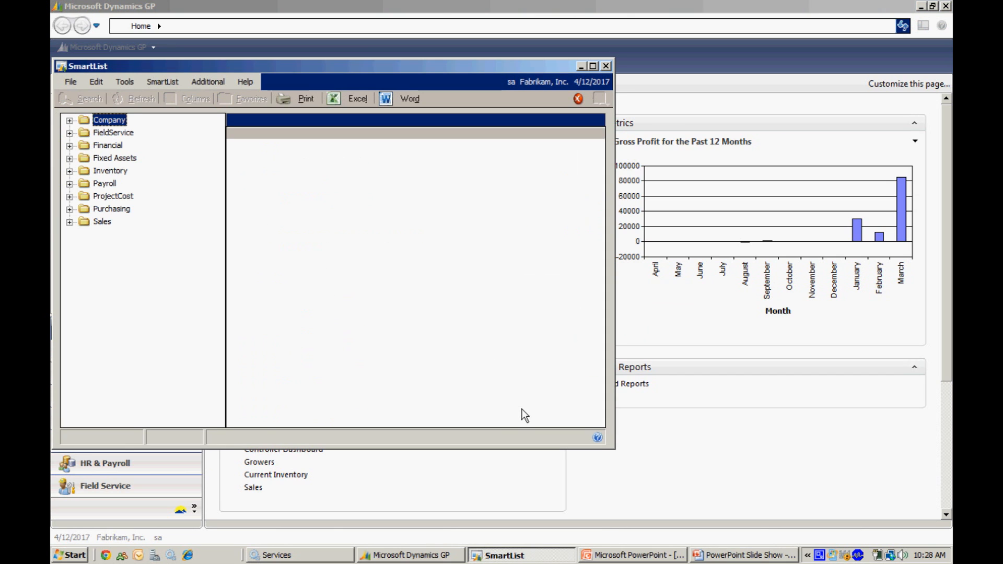
- Review the five Fabrikam checkbook balances in New Cash Across All Companies, then close SmartList
click(69, 145)
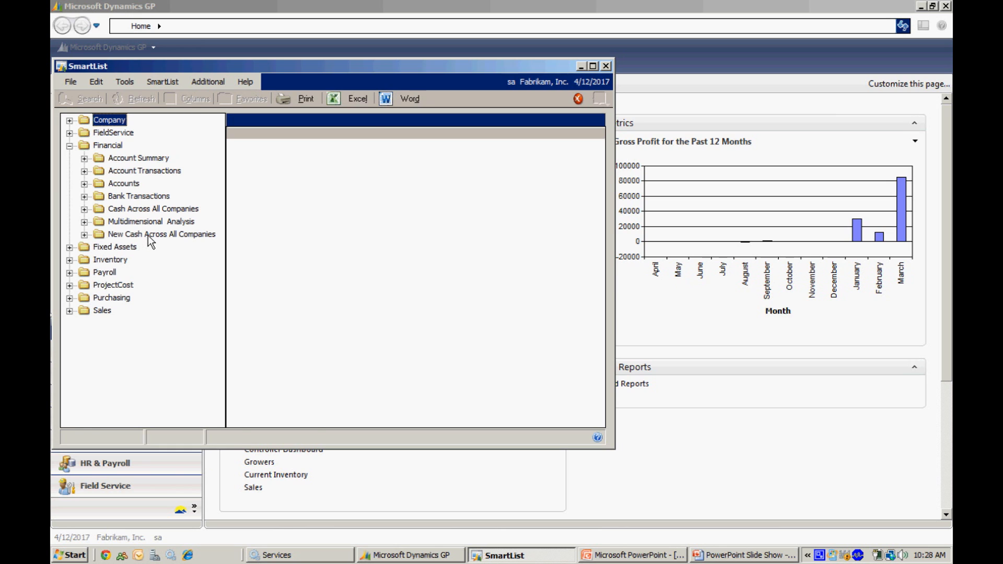
click(161, 233)
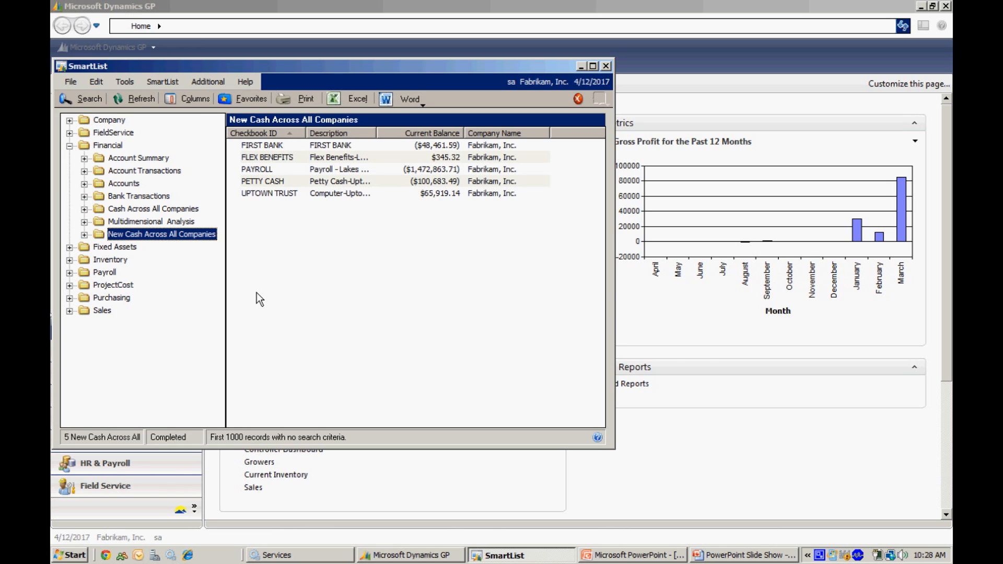
mouse_move(344, 214)
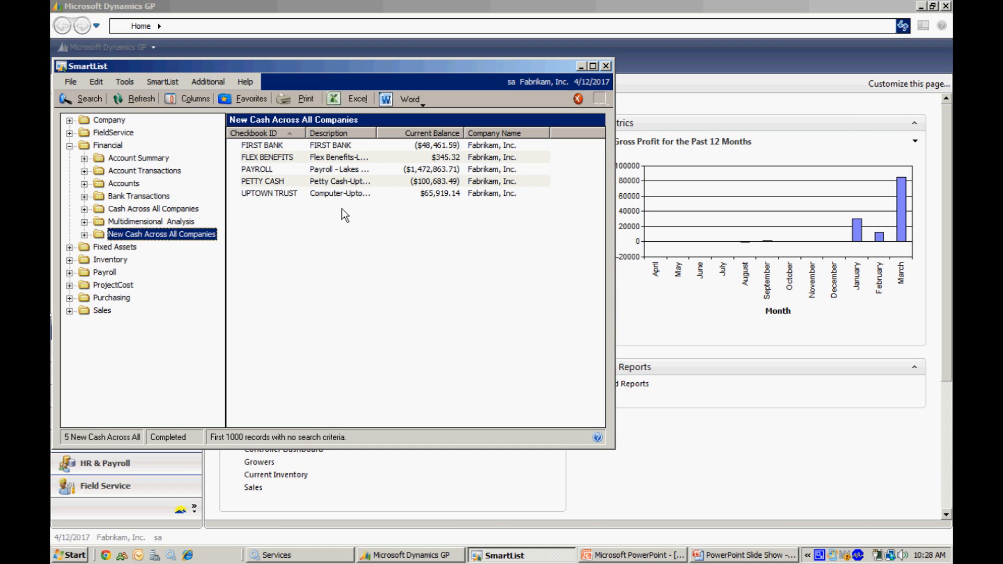
mouse_move(422, 188)
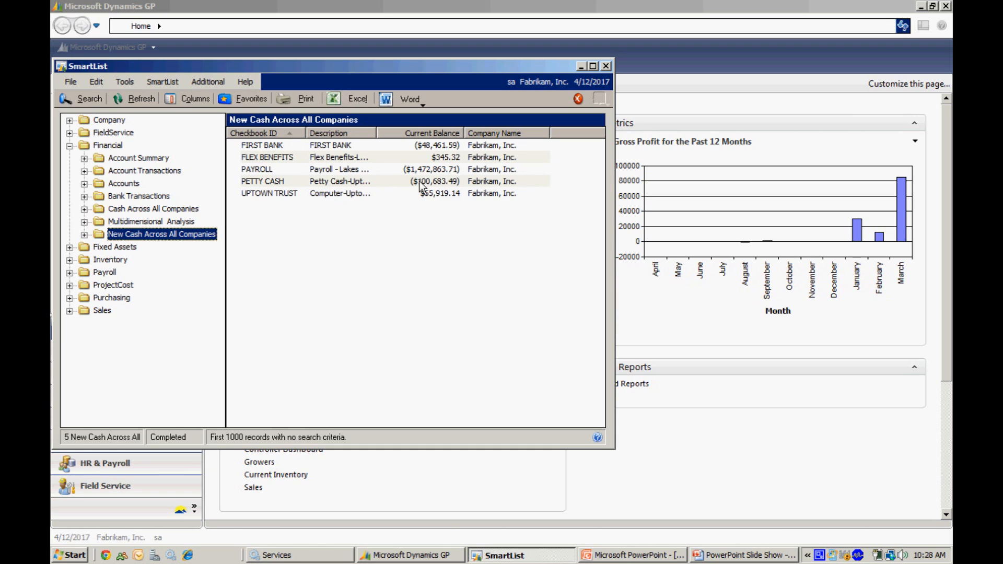
mouse_move(524, 162)
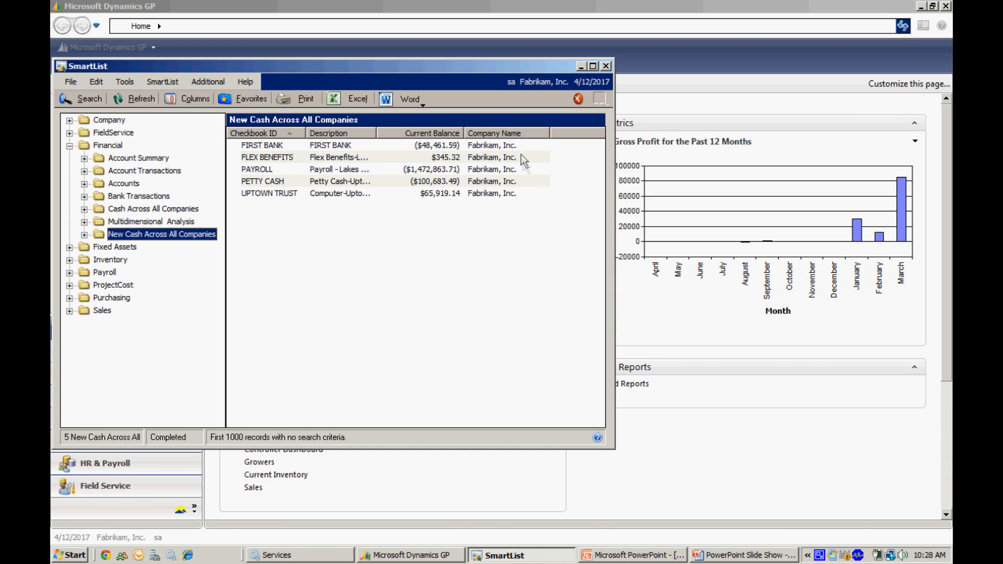
mouse_move(523, 215)
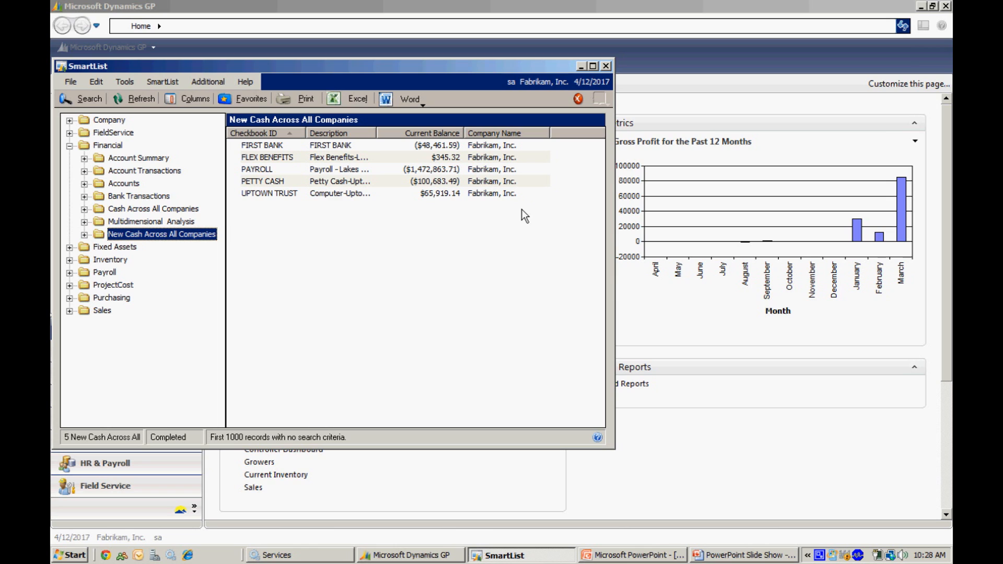
mouse_move(597, 98)
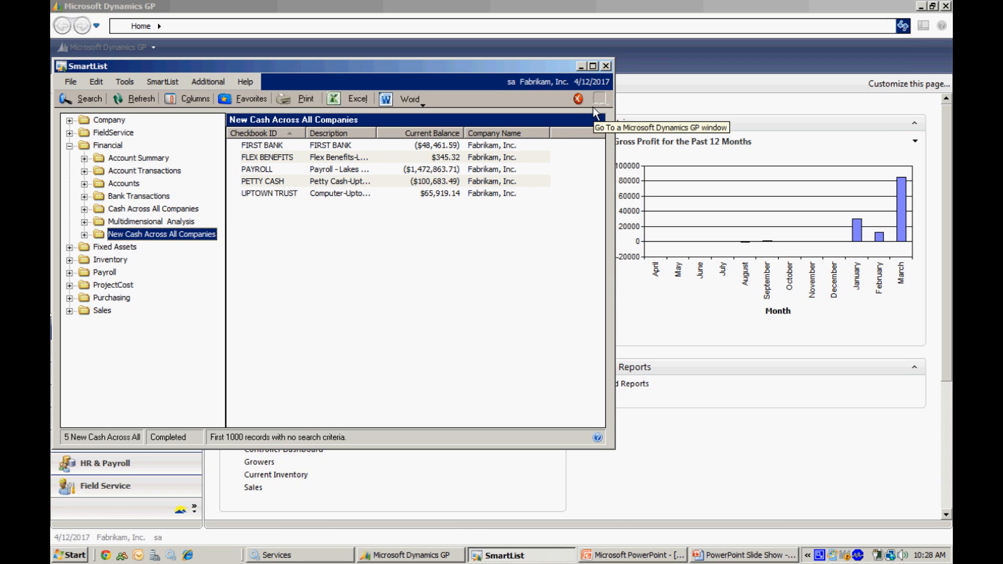
mouse_move(556, 230)
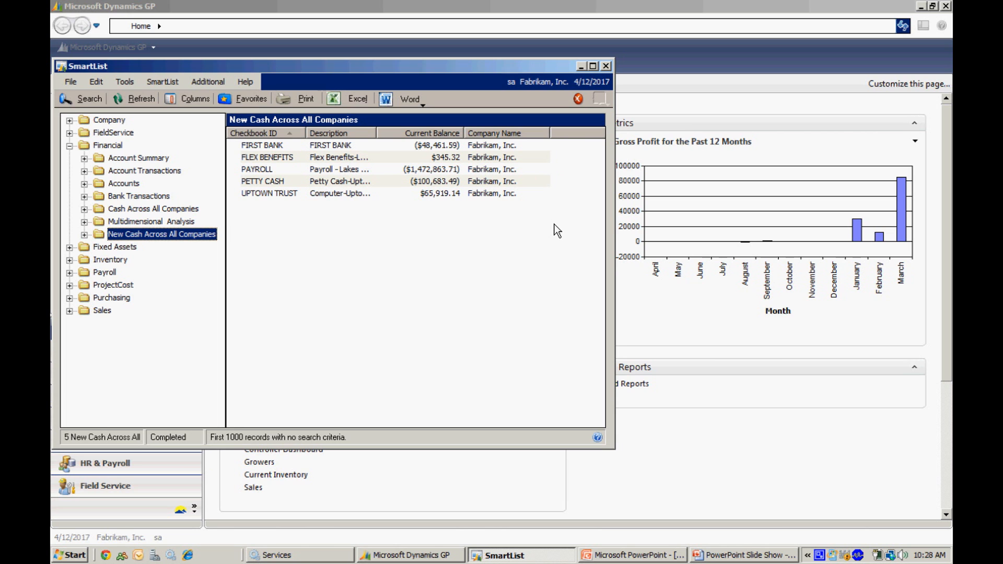
mouse_move(606, 66)
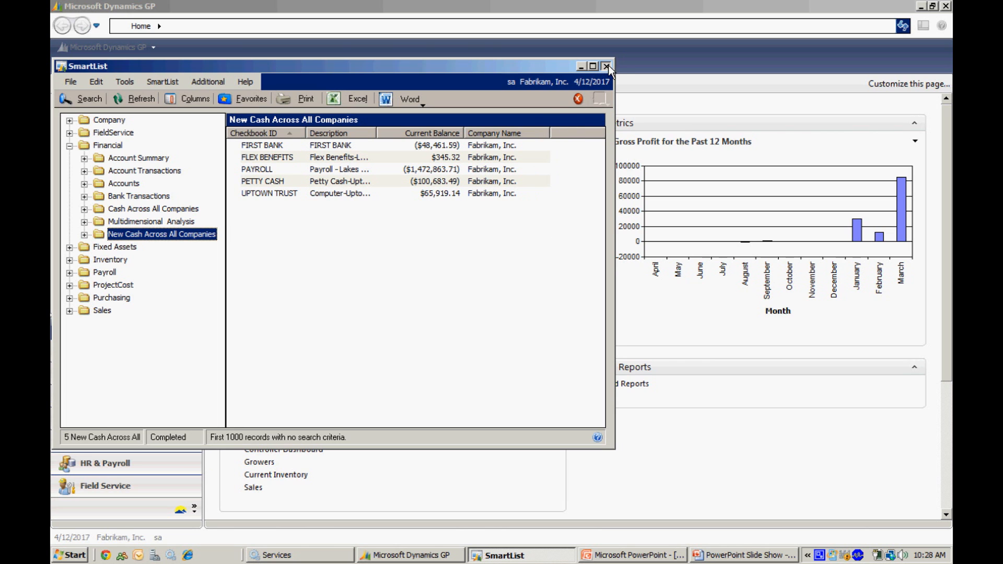
click(606, 66)
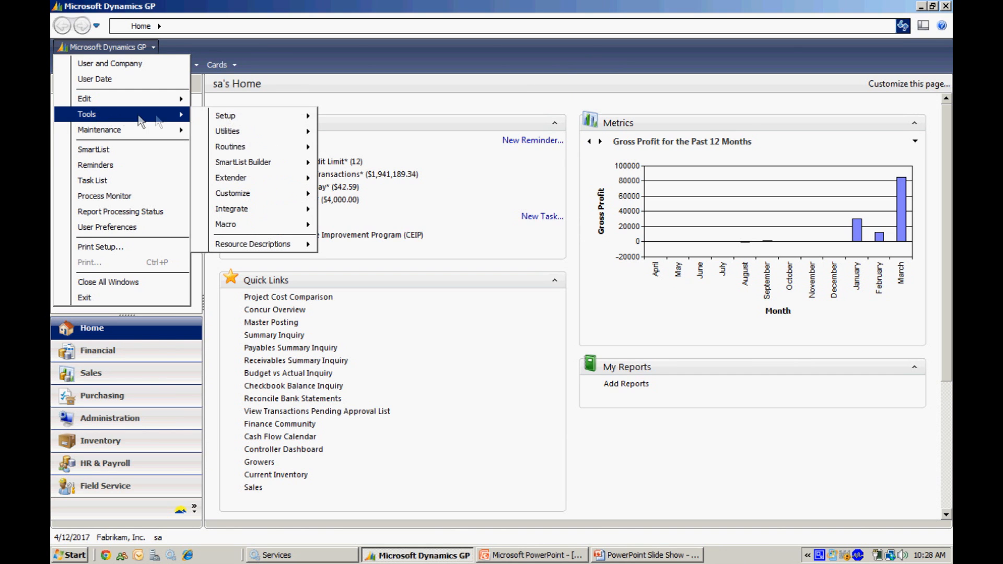
- Load SmartList ID NEW CASH in SmartList Builder and bring up its Options window
click(244, 162)
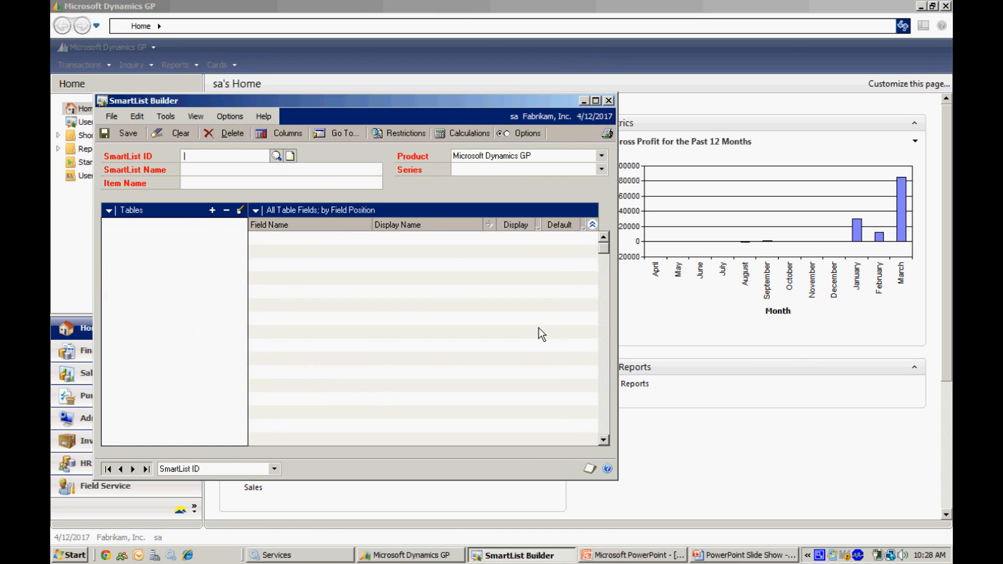
click(276, 156)
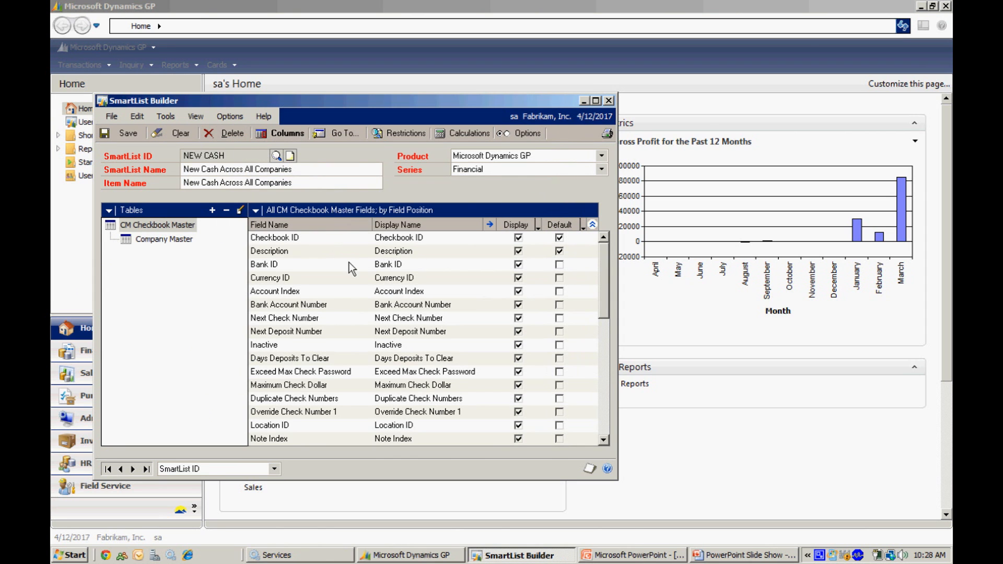
click(520, 132)
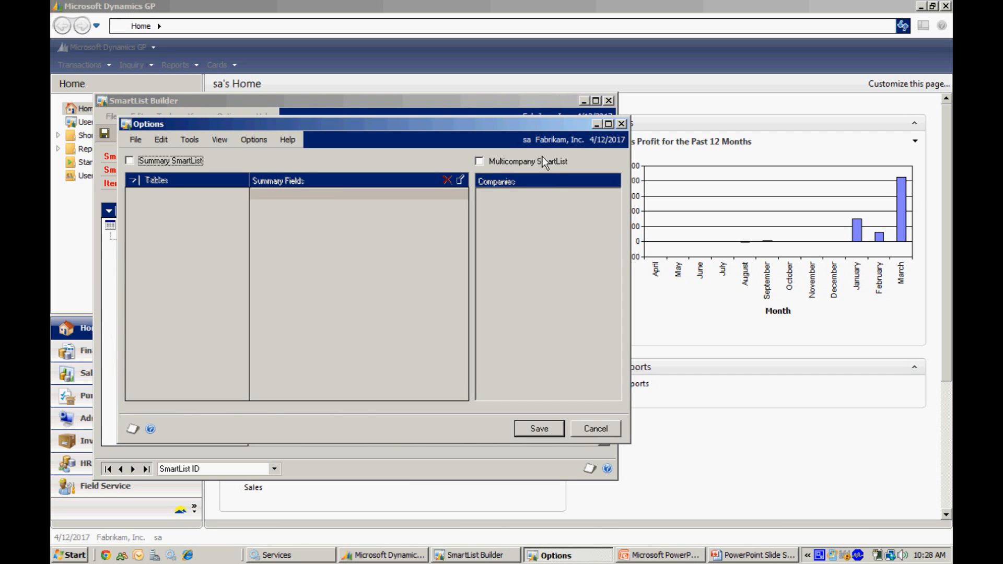
- Make NEW CASH a multicompany SmartList covering Fabrikam, American Distribution and National Finance, and save it
click(480, 161)
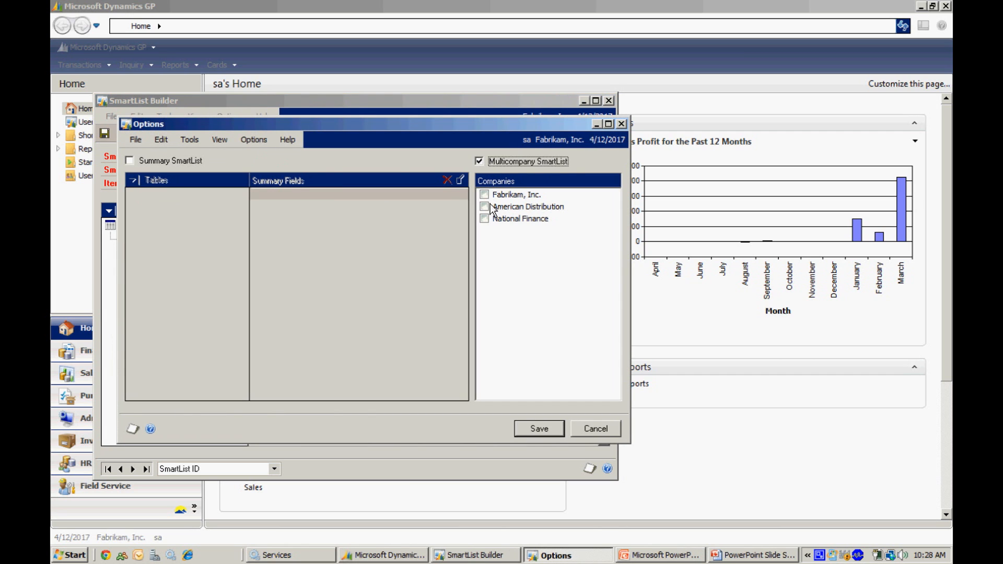
click(483, 194)
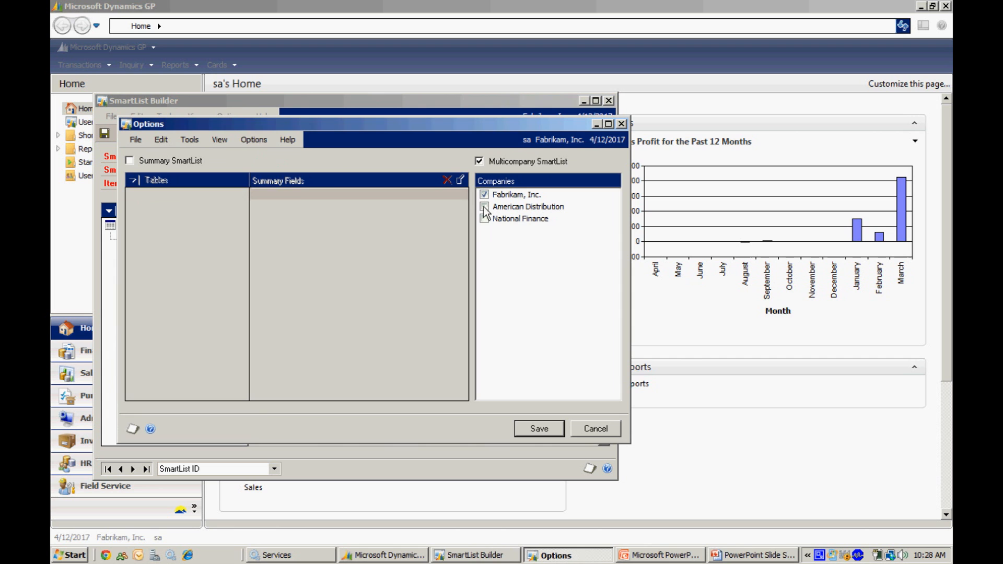
click(485, 207)
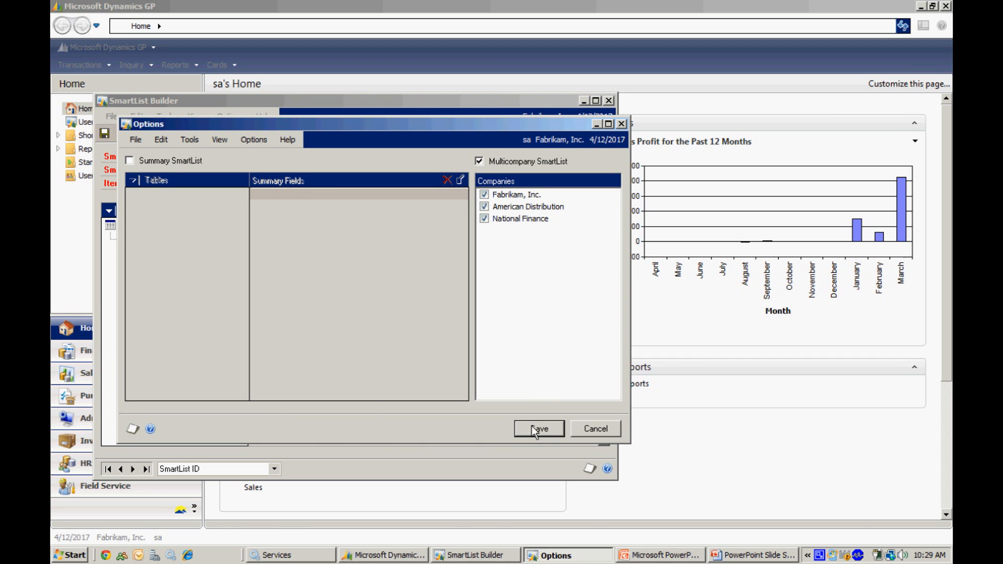
click(538, 428)
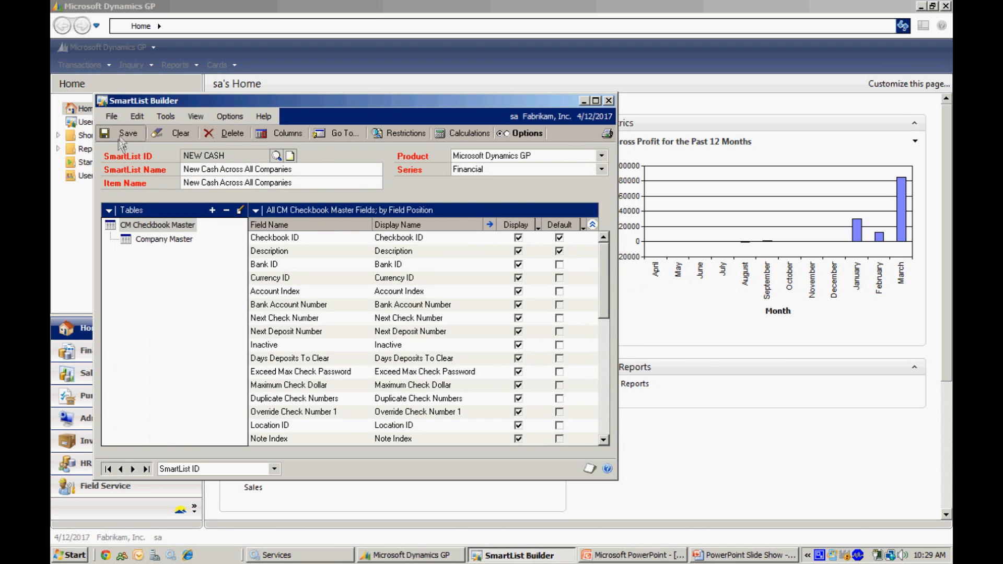
click(609, 100)
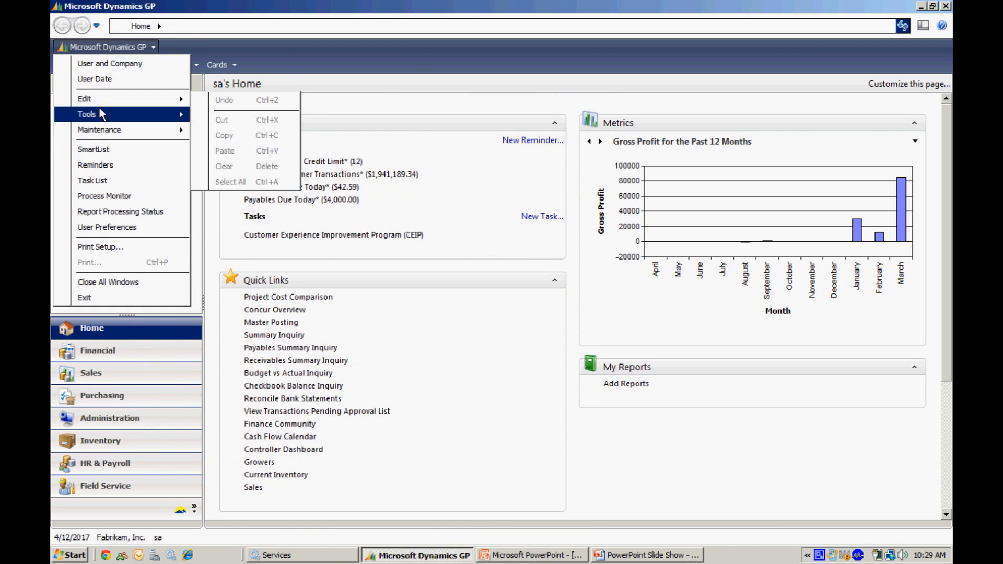
- Apply the builder changes and display New Cash Across All Companies with seven checkbooks from all three companies
click(93, 149)
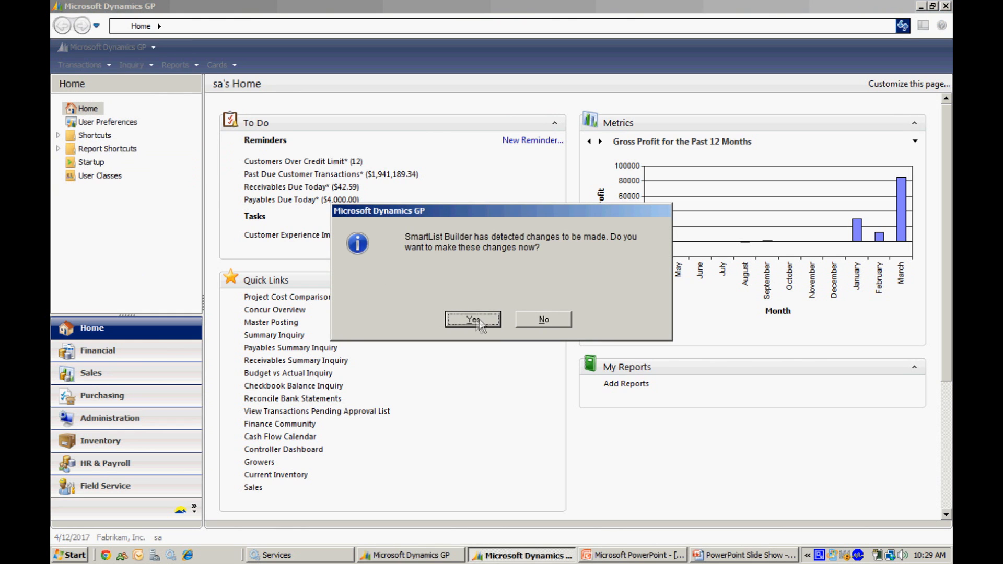
click(473, 320)
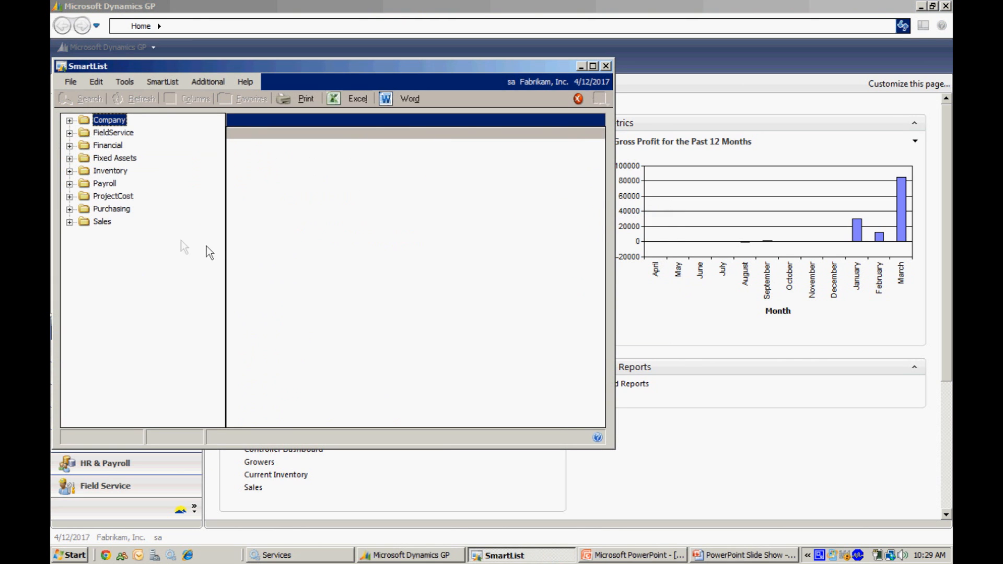
click(69, 146)
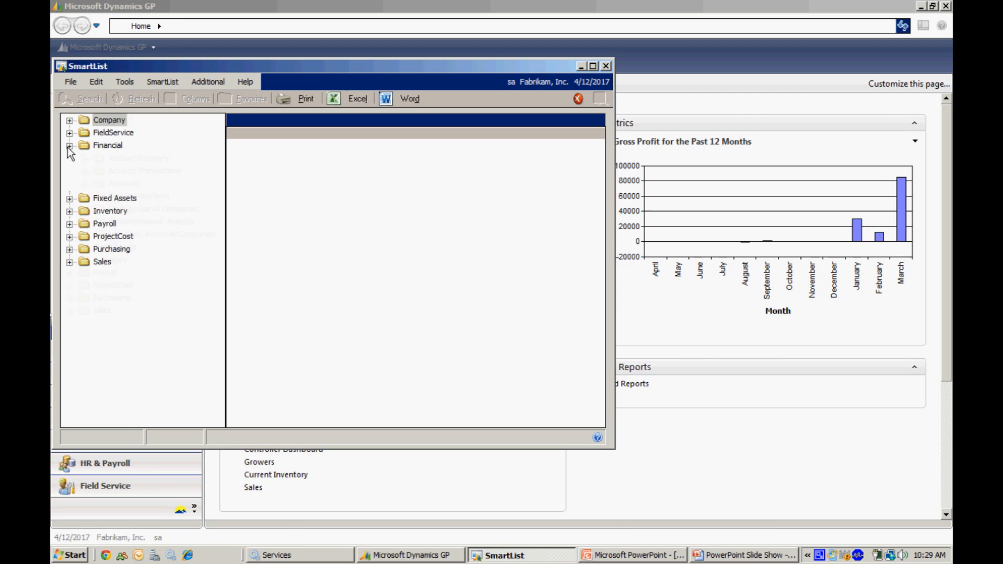
click(69, 145)
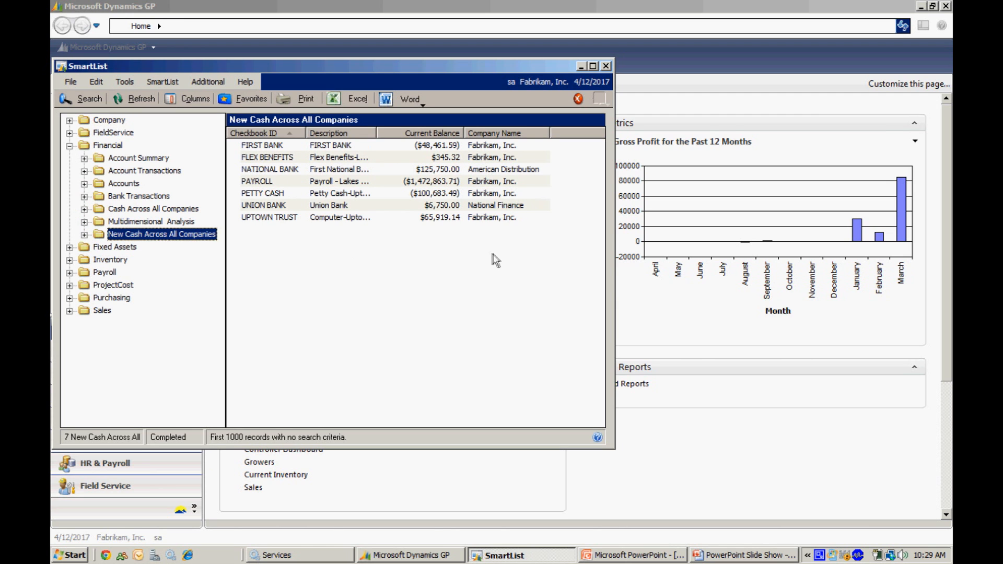
mouse_move(511, 148)
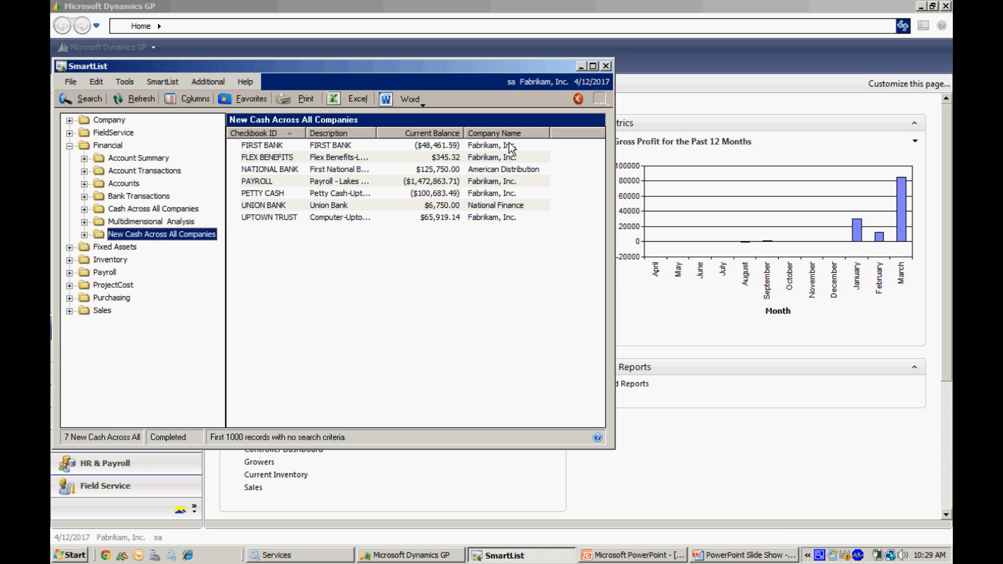